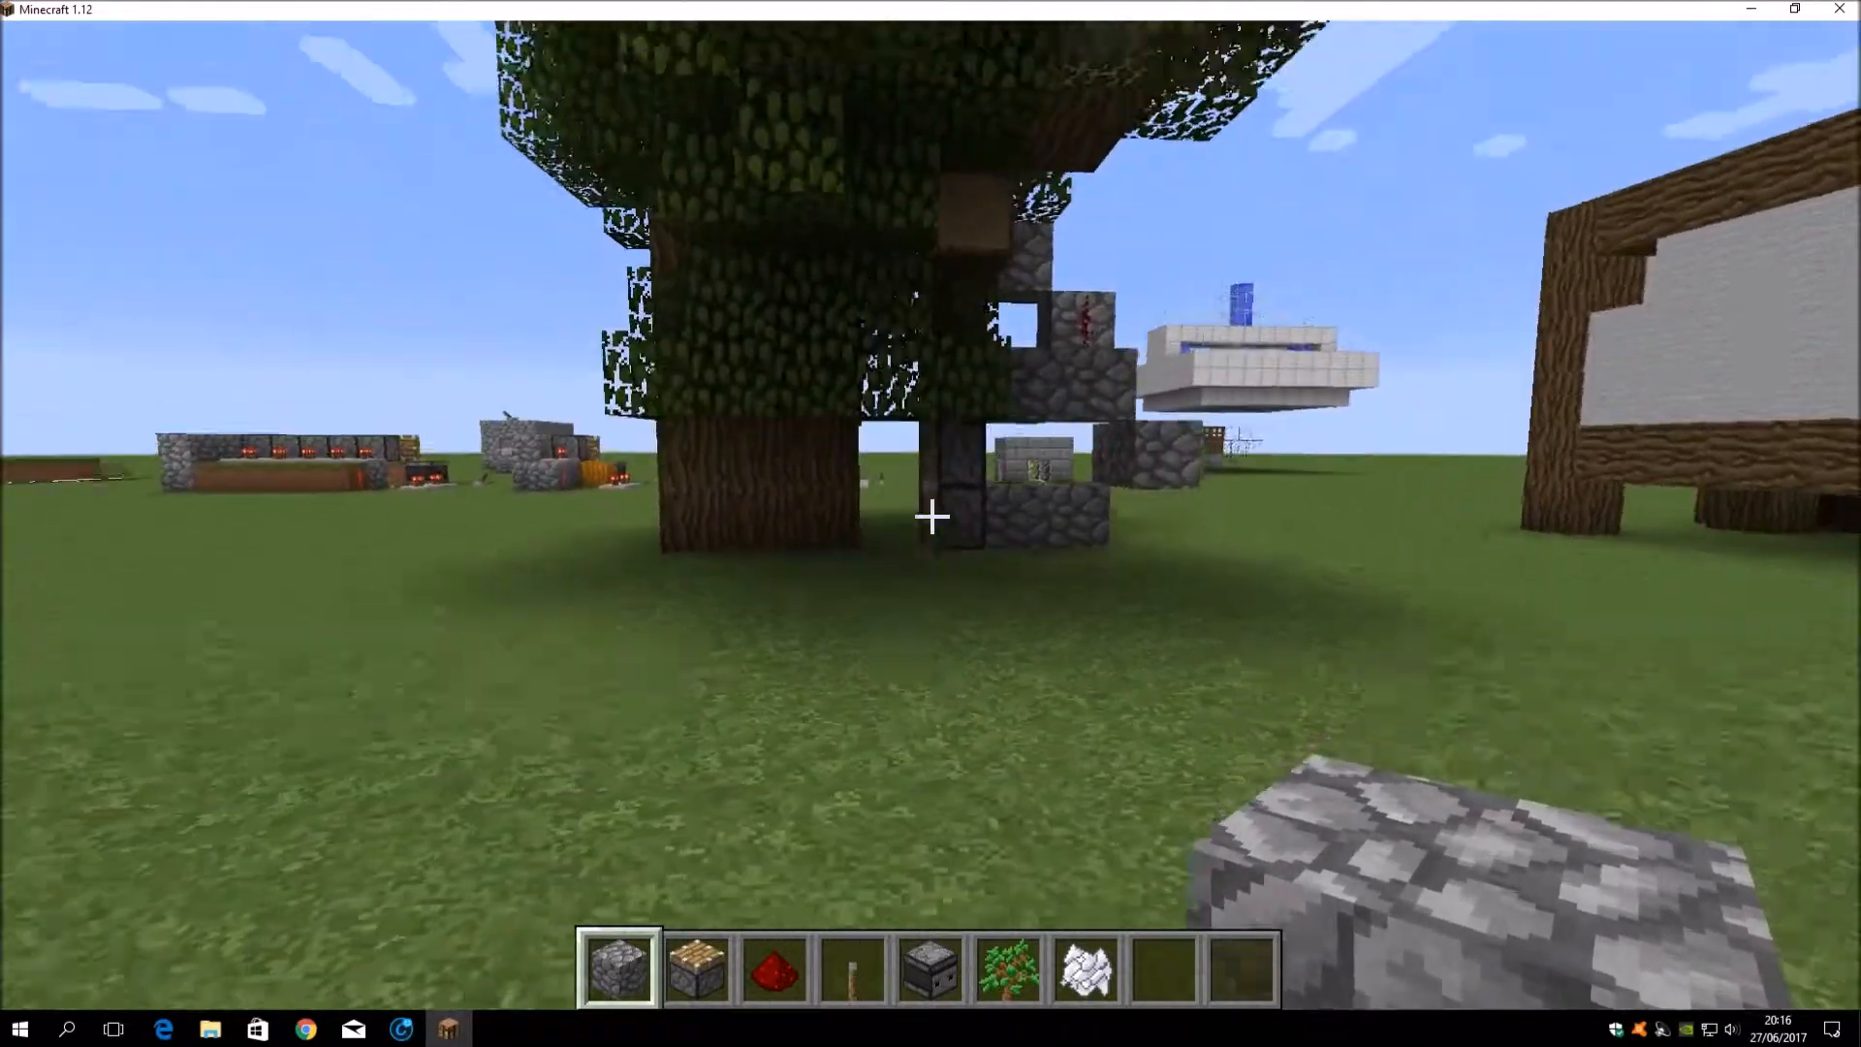
mouse_move(932, 514)
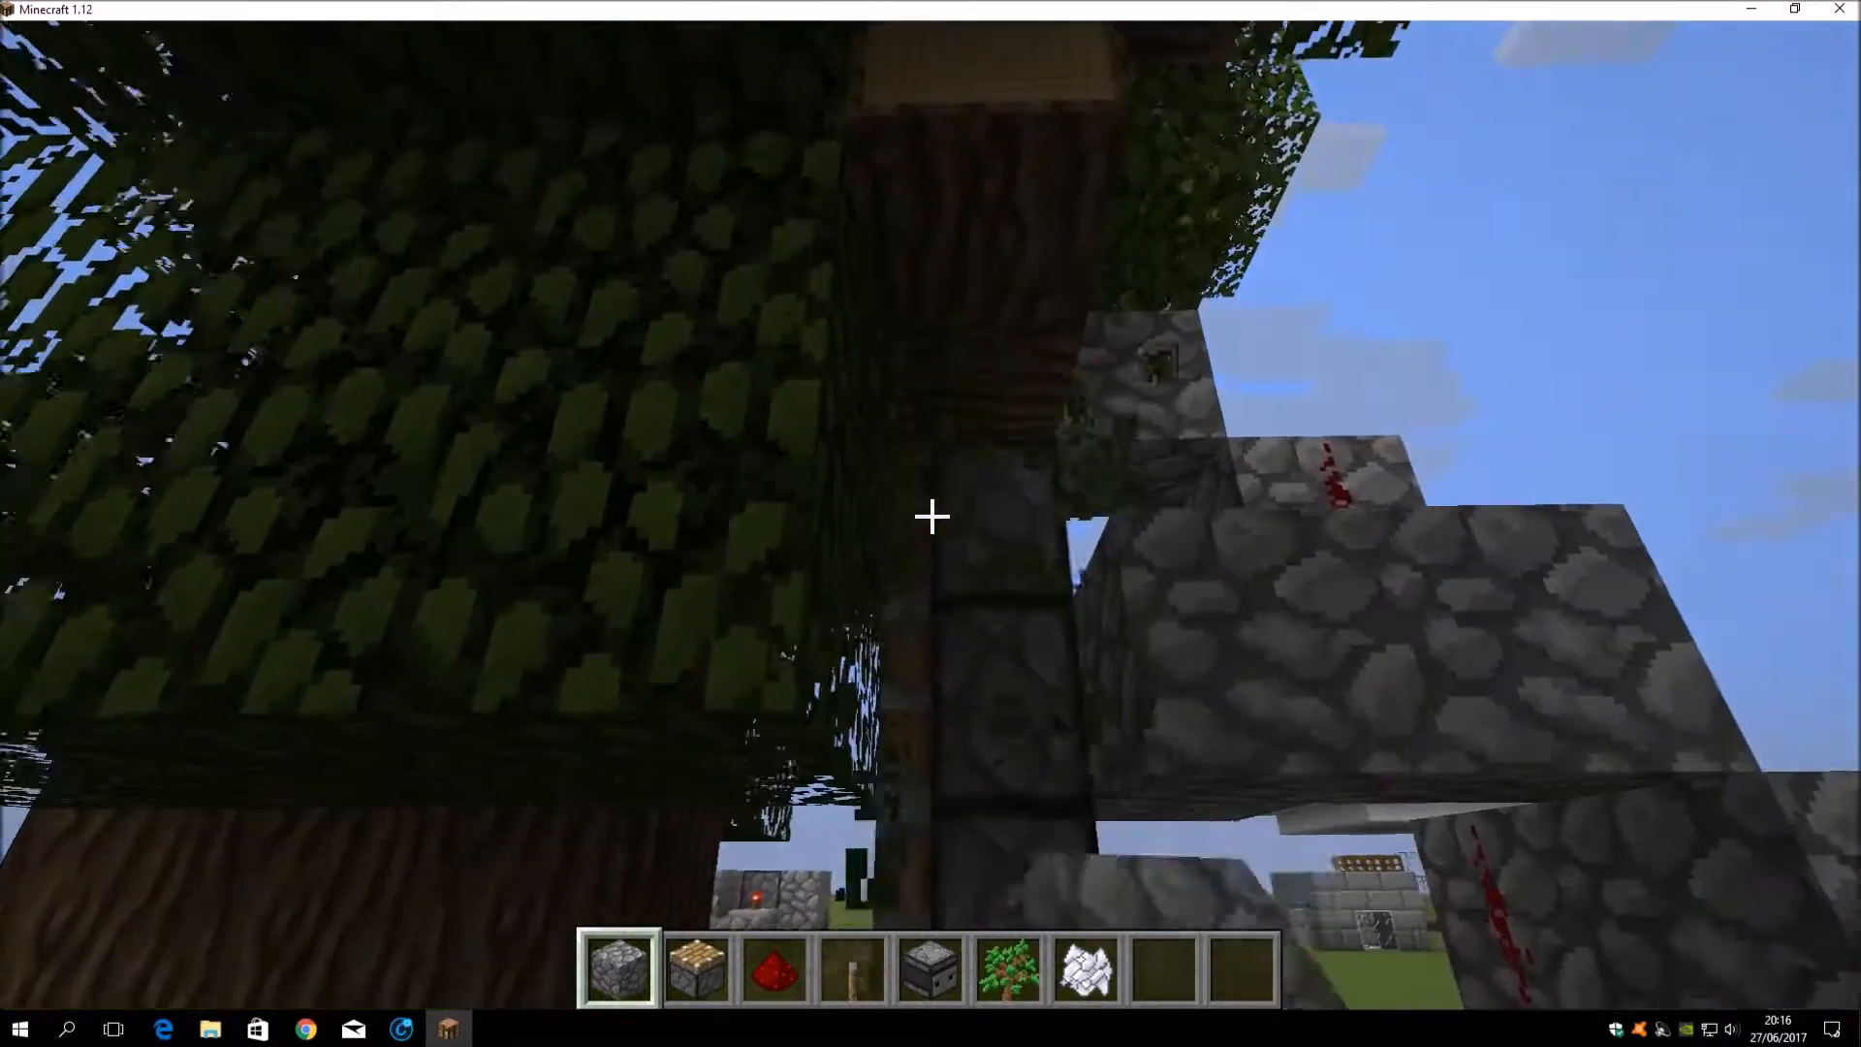
mouse_move(931, 515)
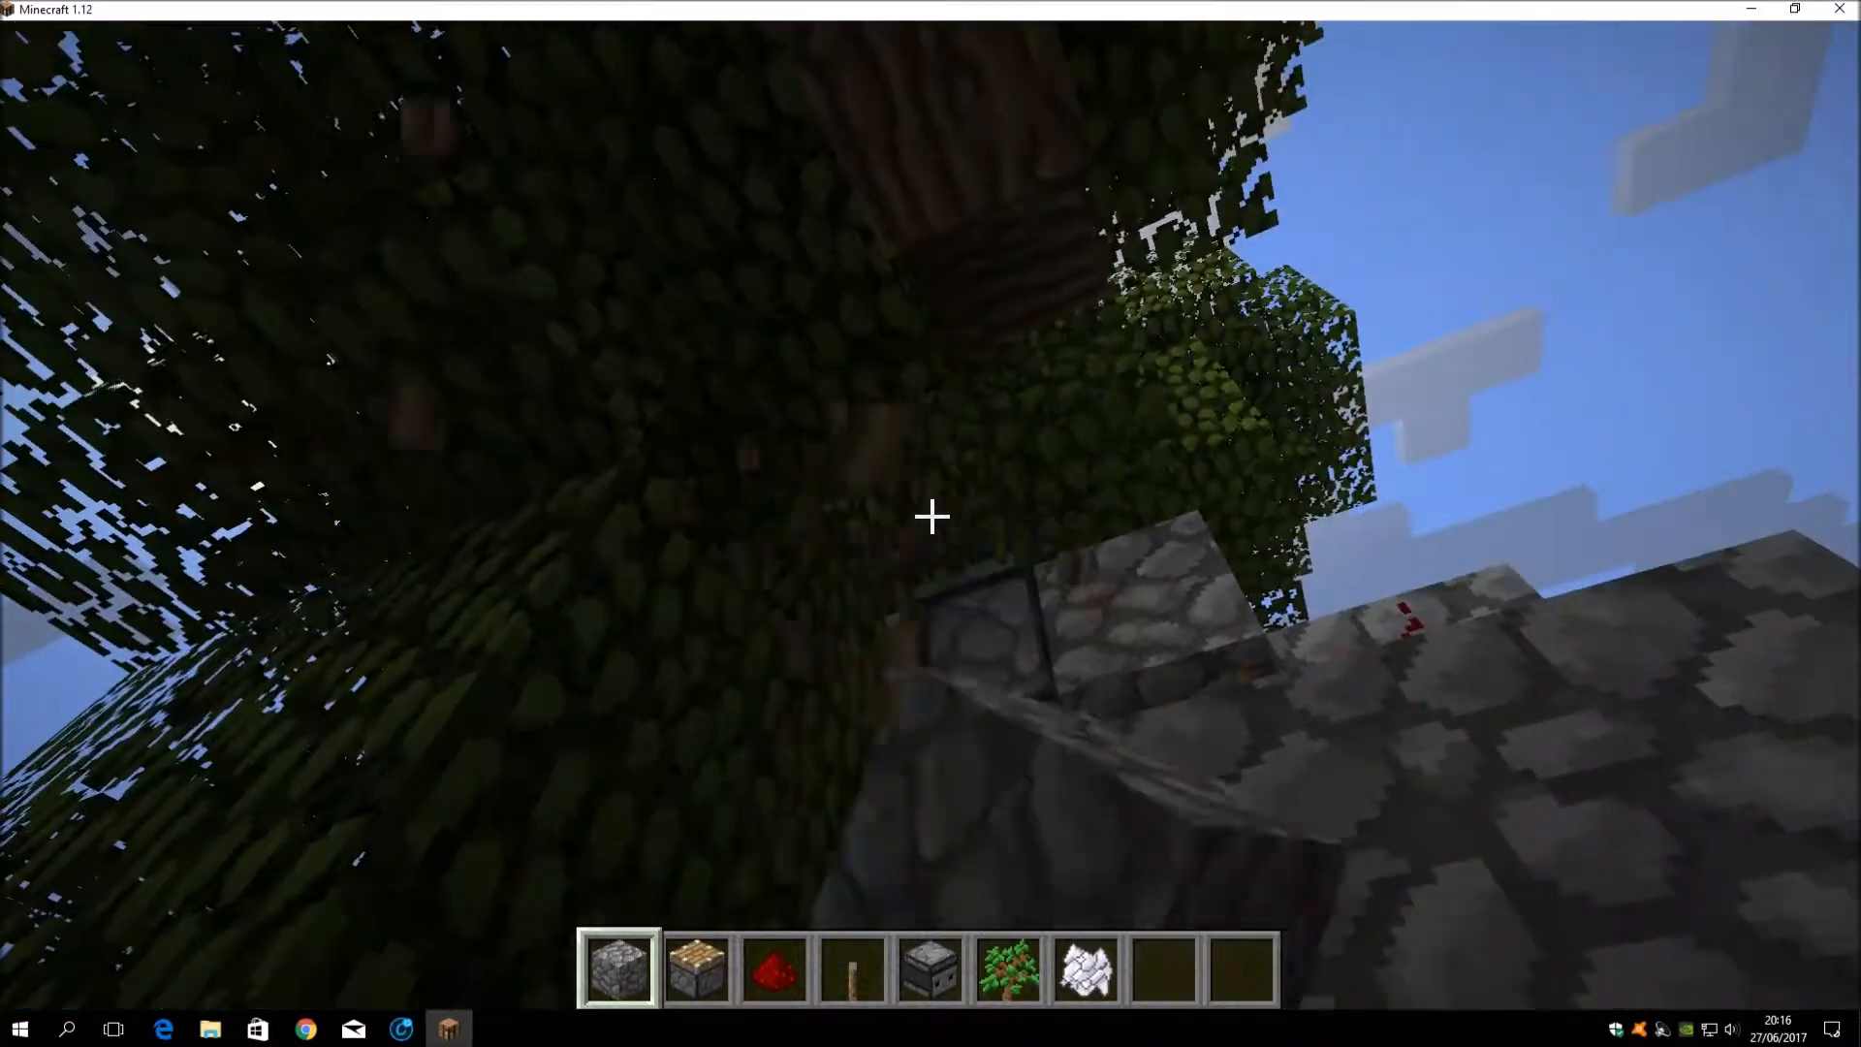
mouse_move(931, 516)
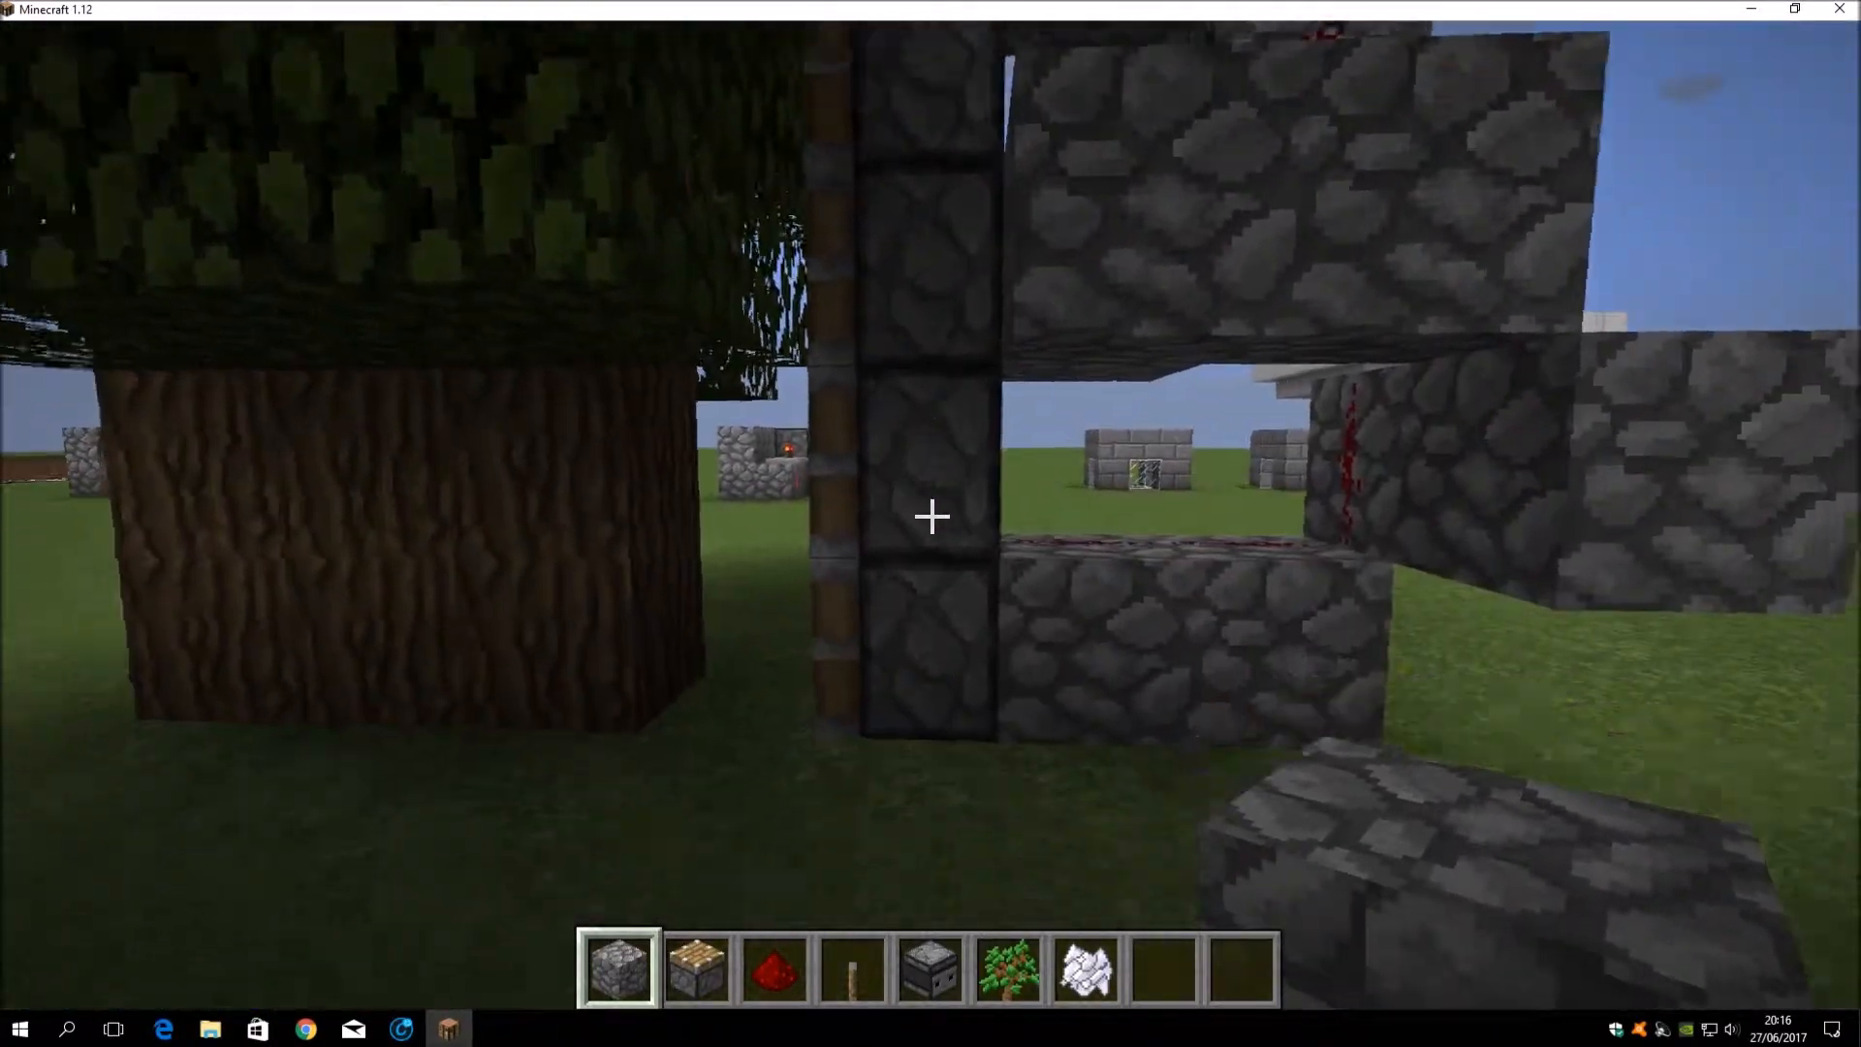
mouse_move(931, 516)
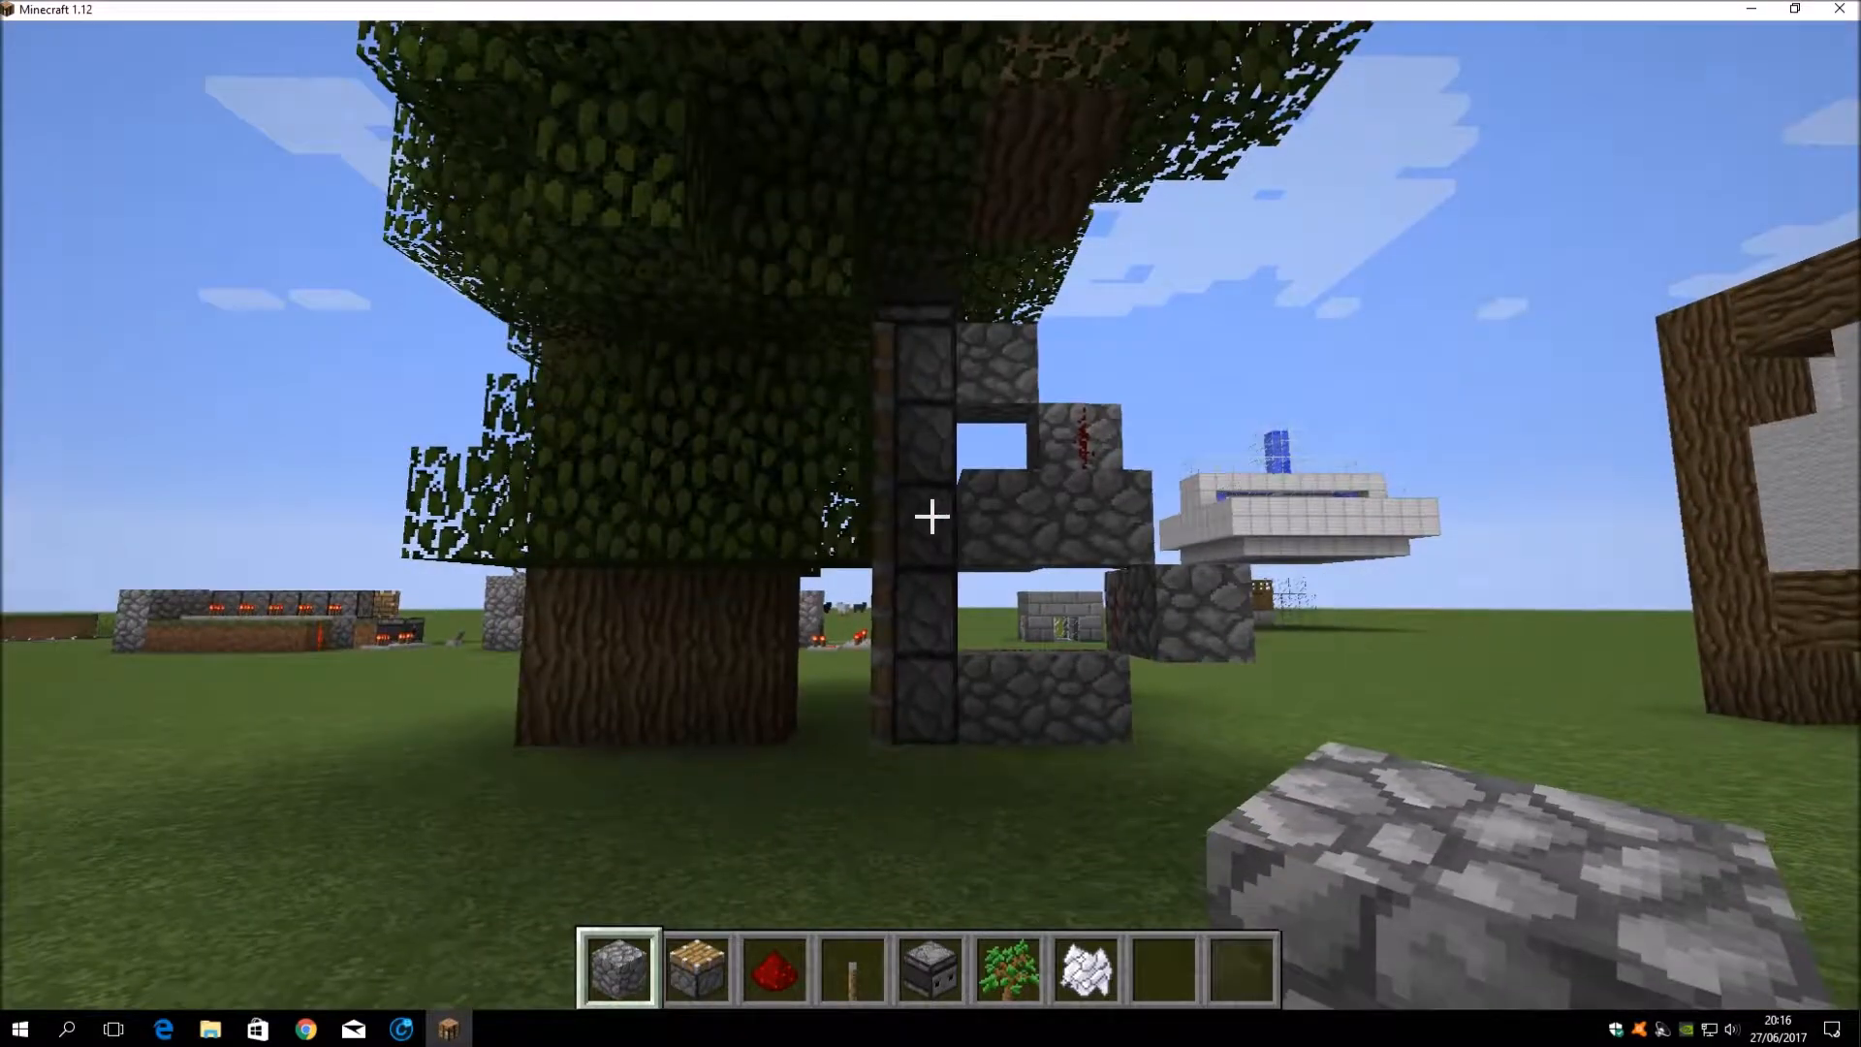
mouse_move(931, 543)
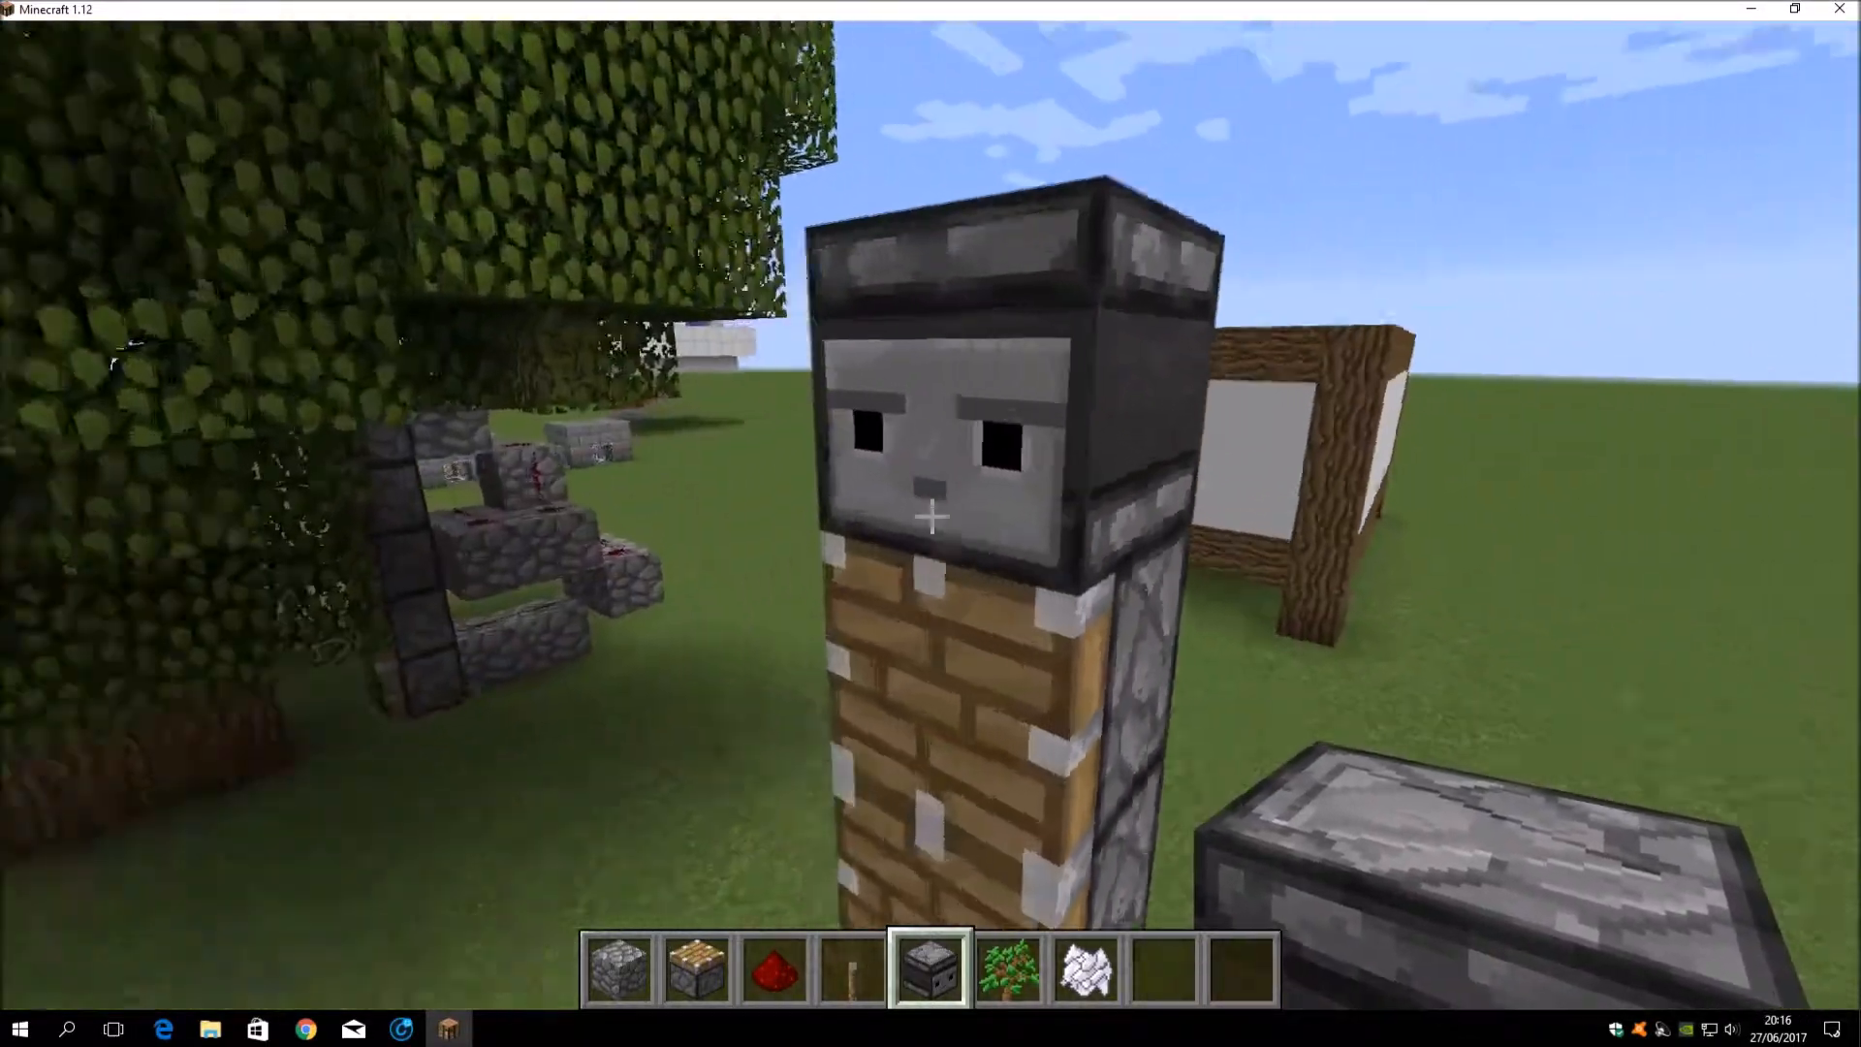
mouse_move(931, 518)
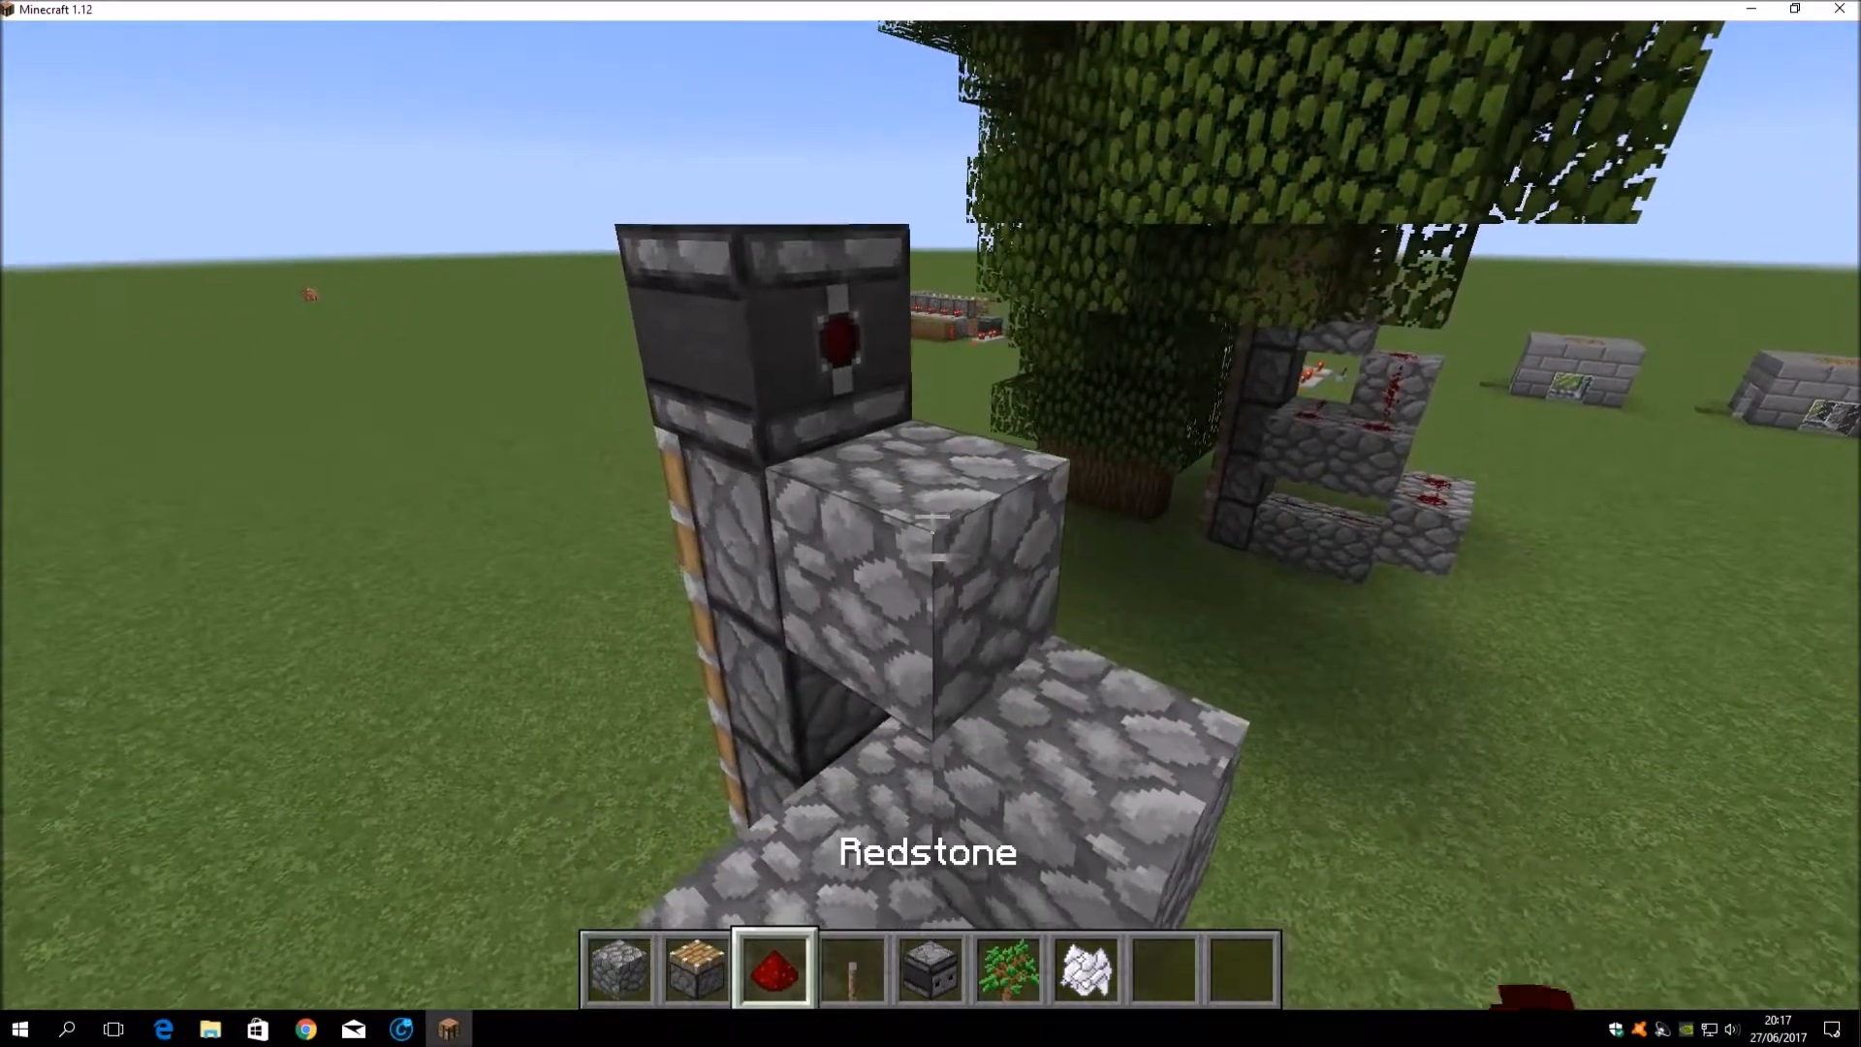
mouse_move(931, 524)
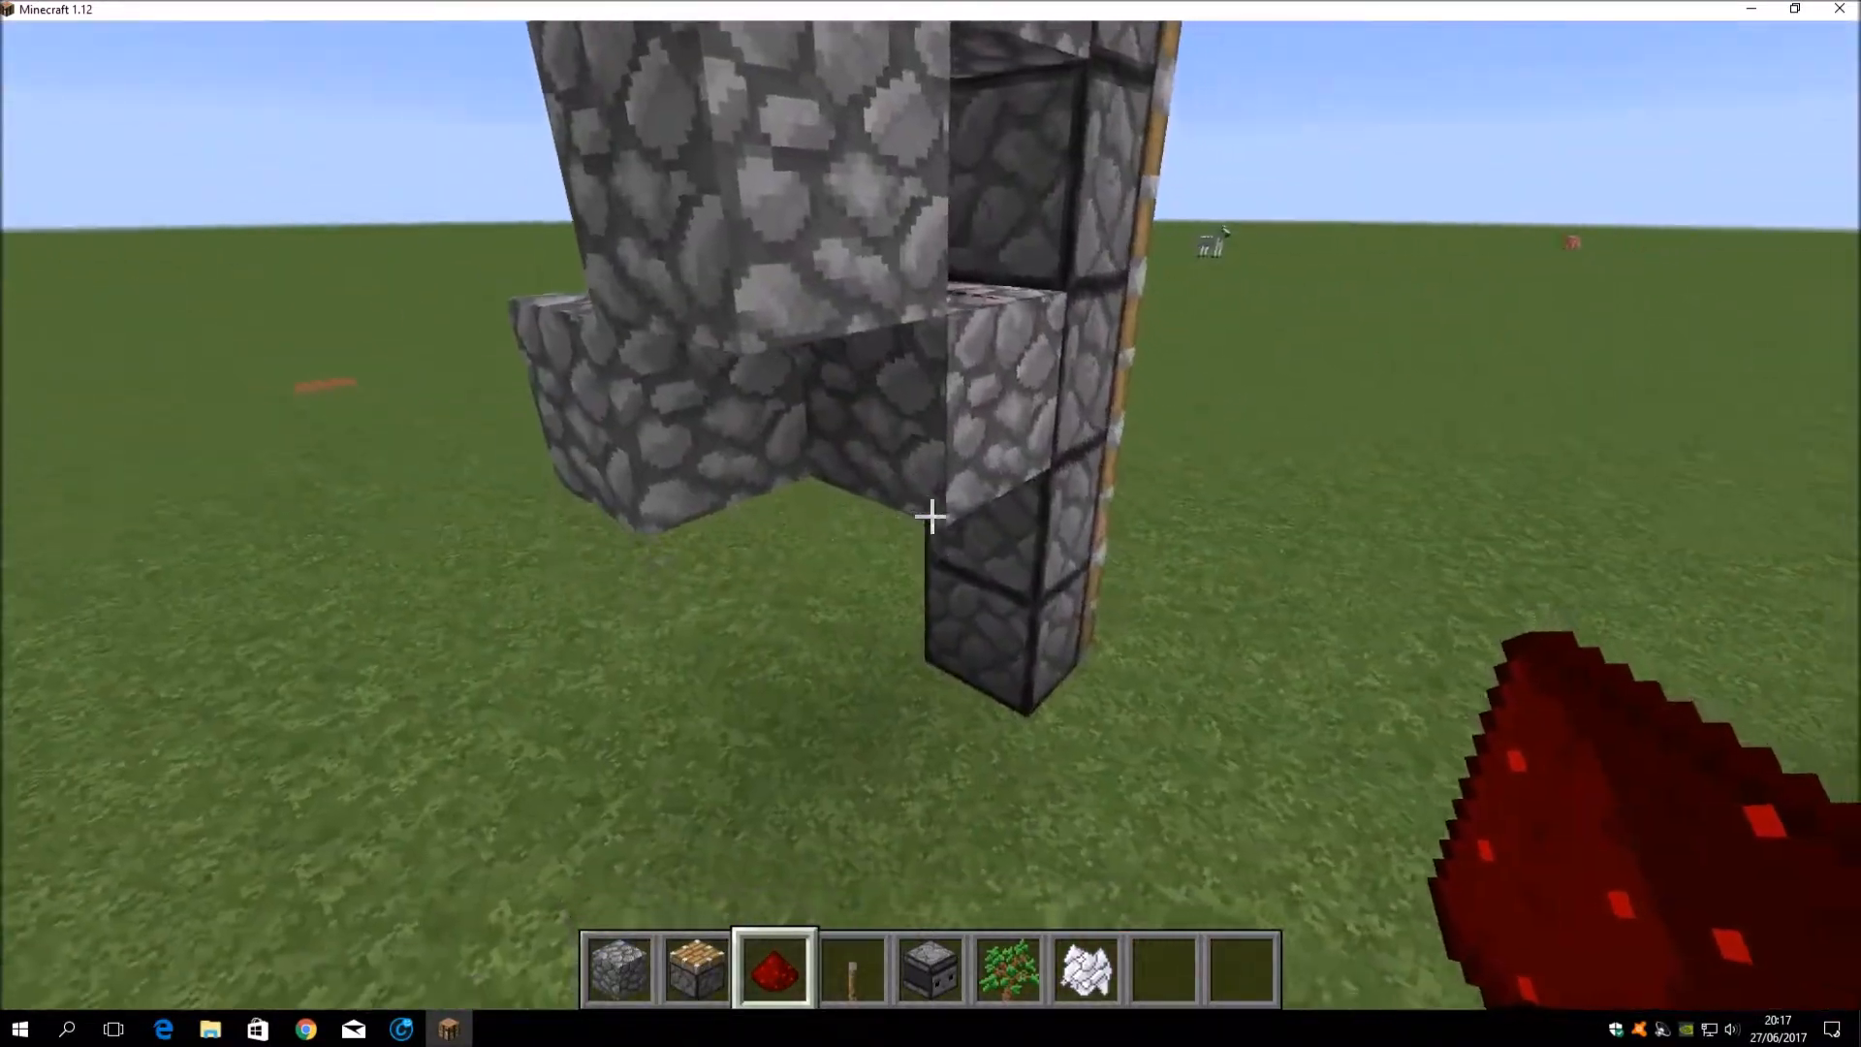
Step: Select redstone in hotbar slot 1 to lay dust on the cobblestone steps
key("1")
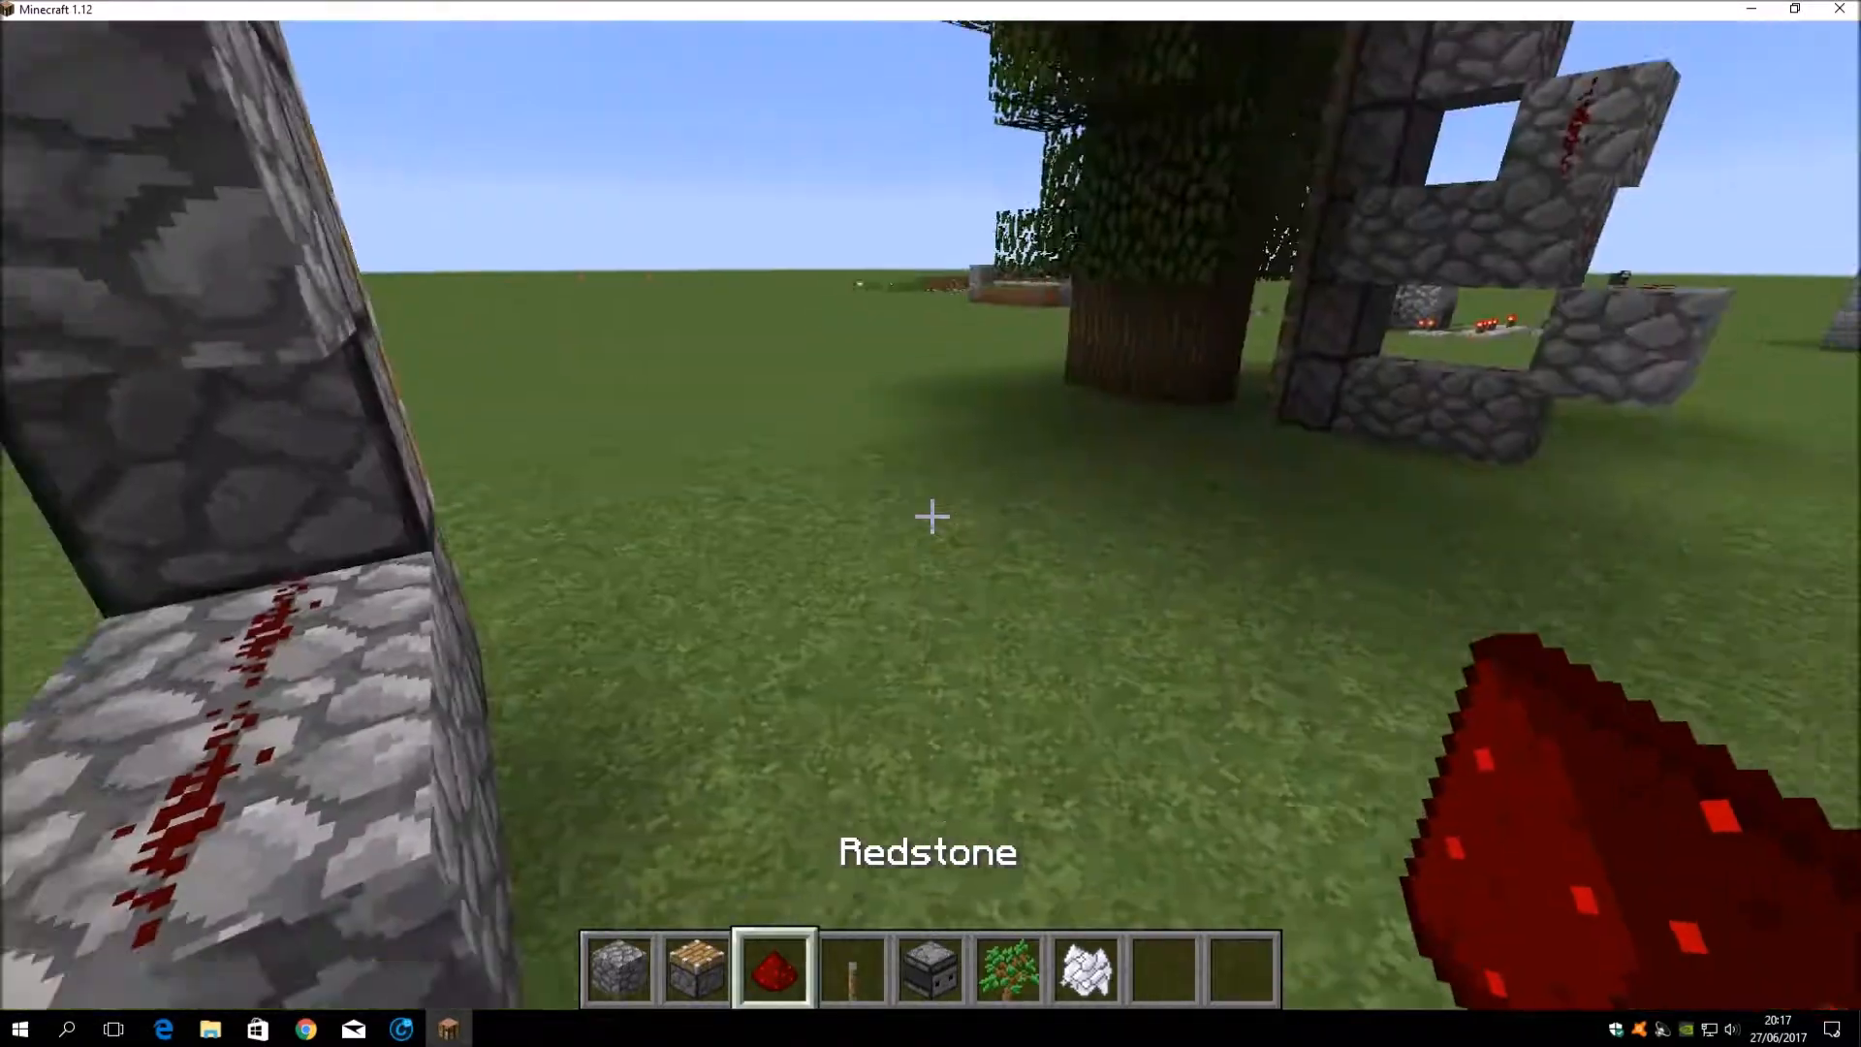
mouse_move(931, 515)
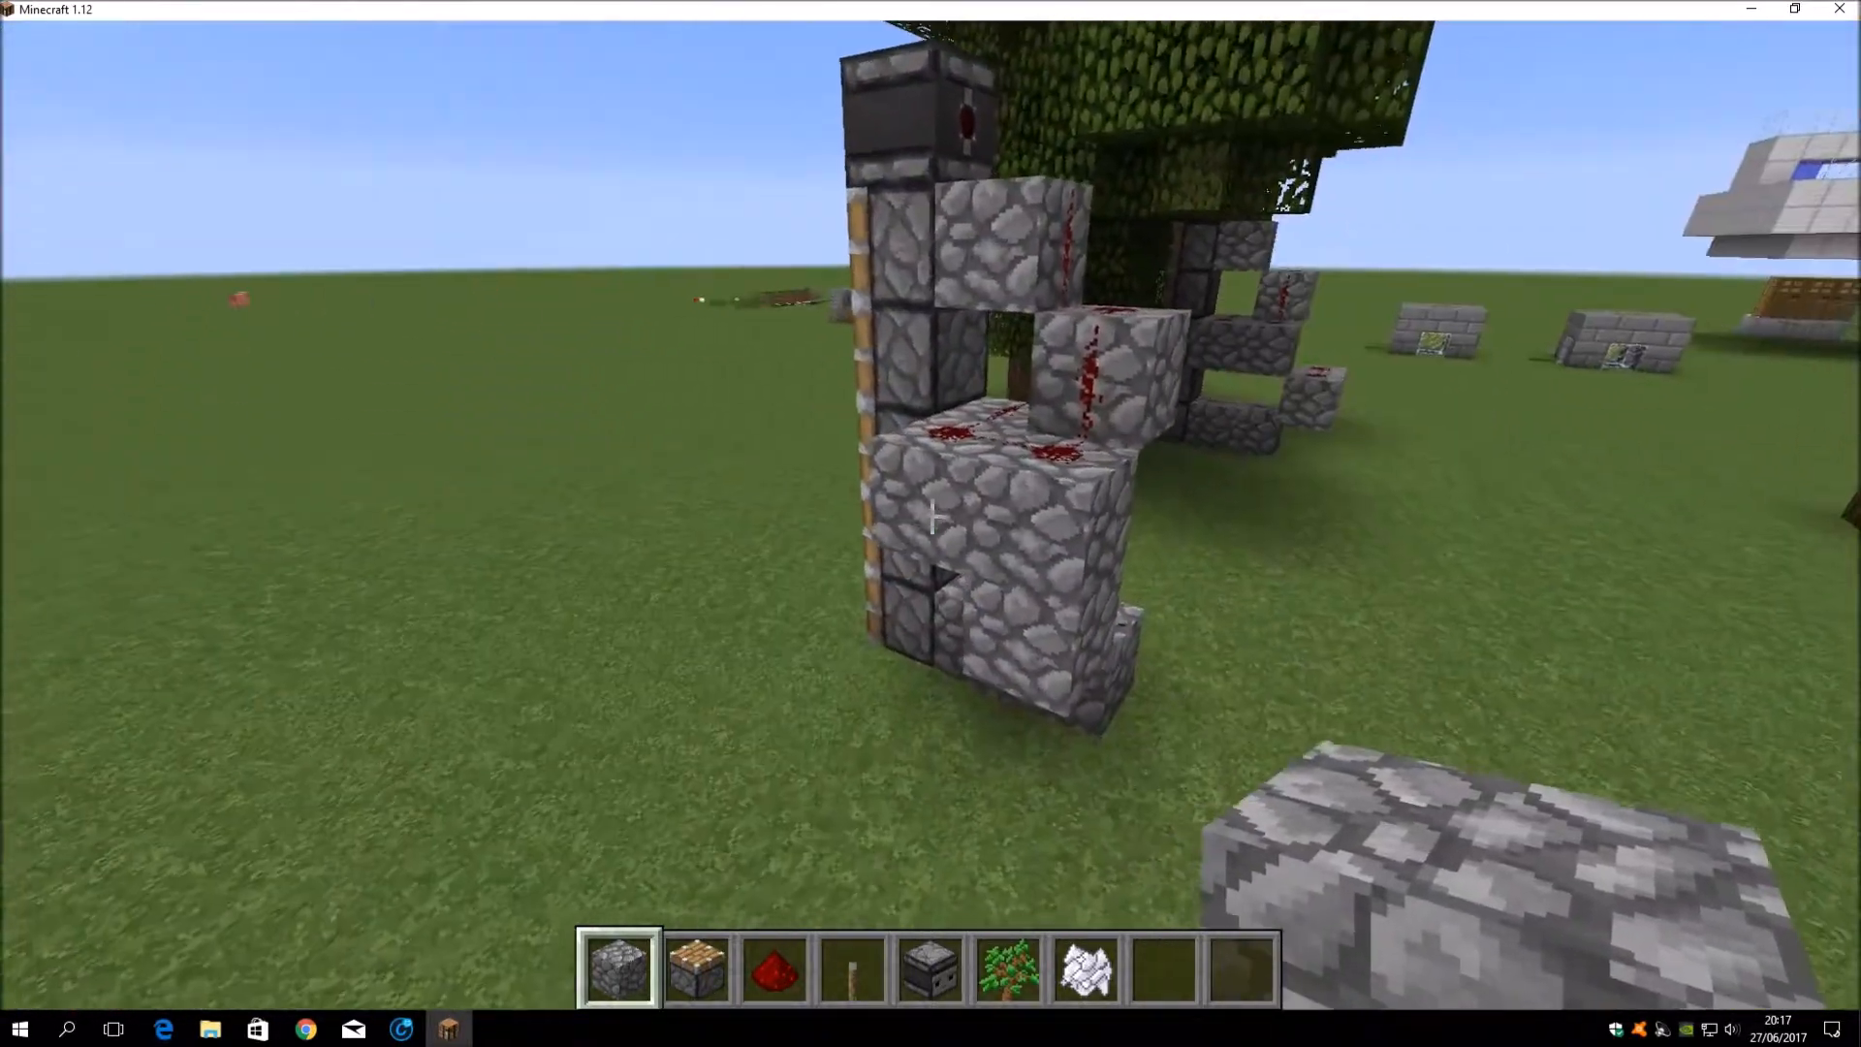
mouse_move(933, 515)
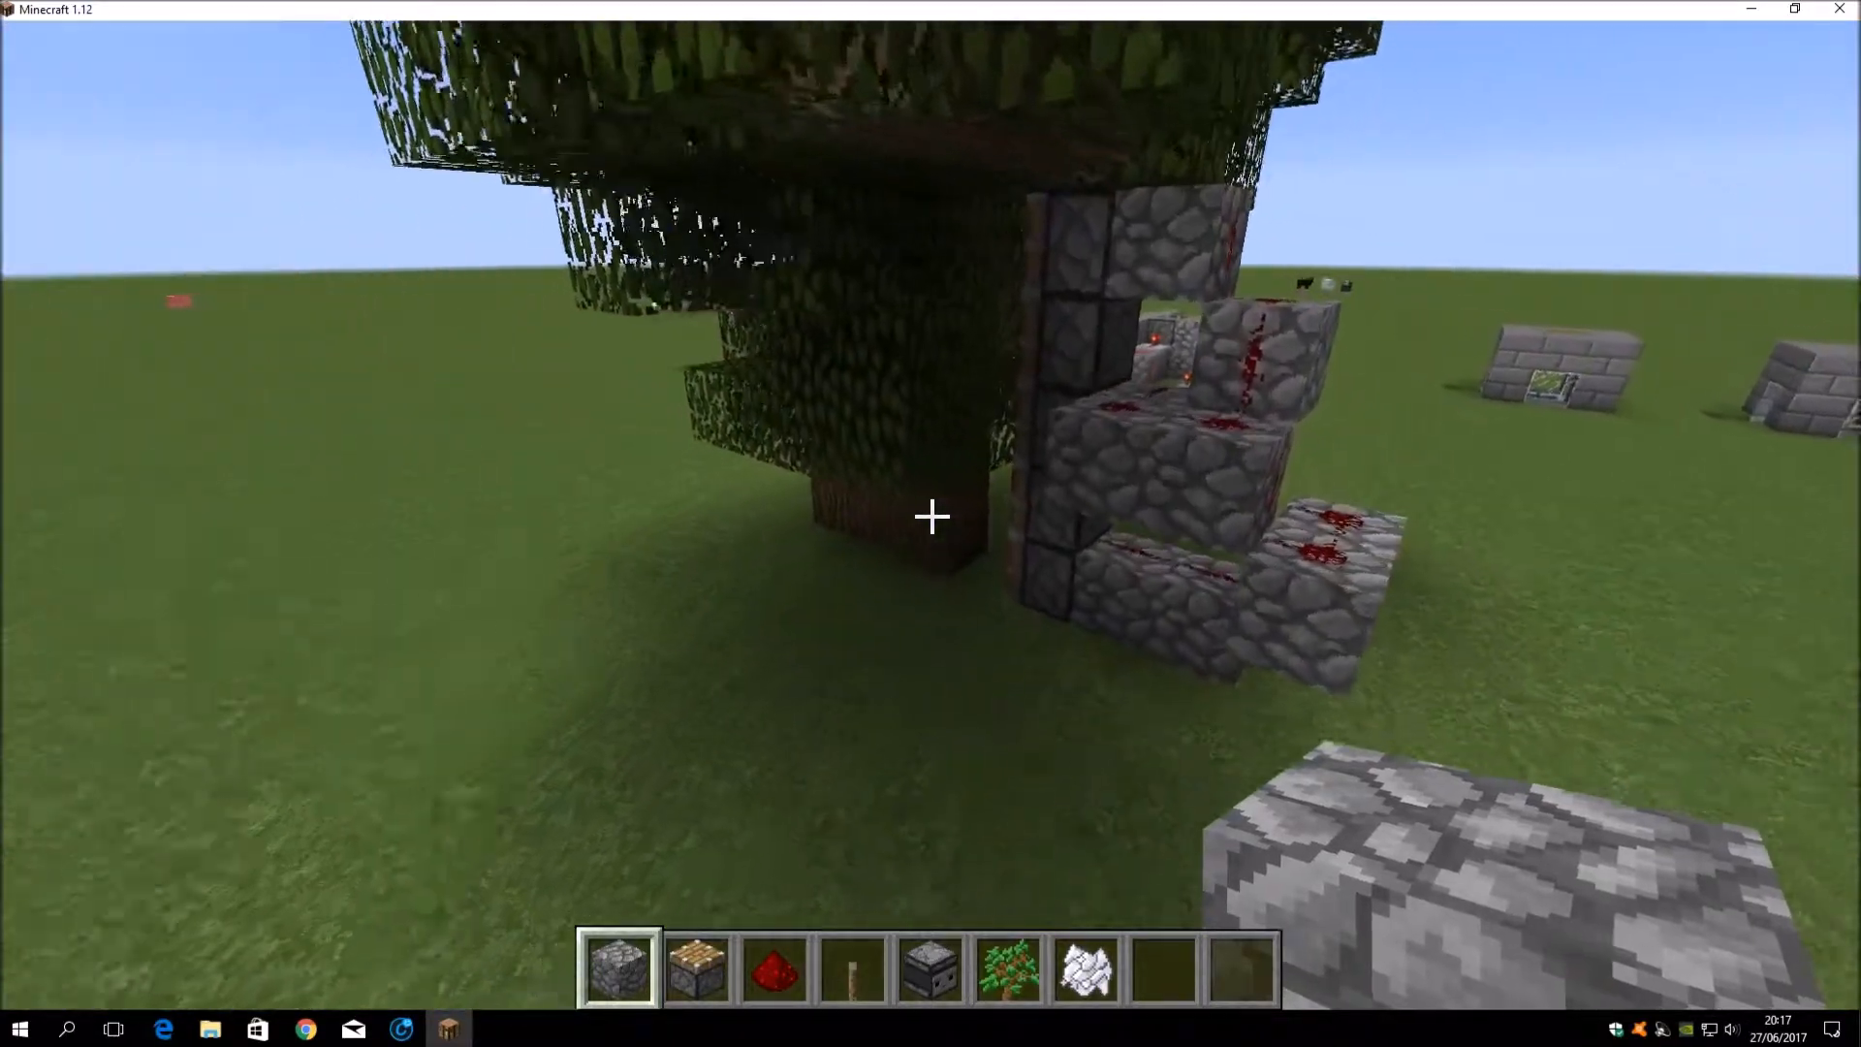
mouse_move(931, 515)
type("/s")
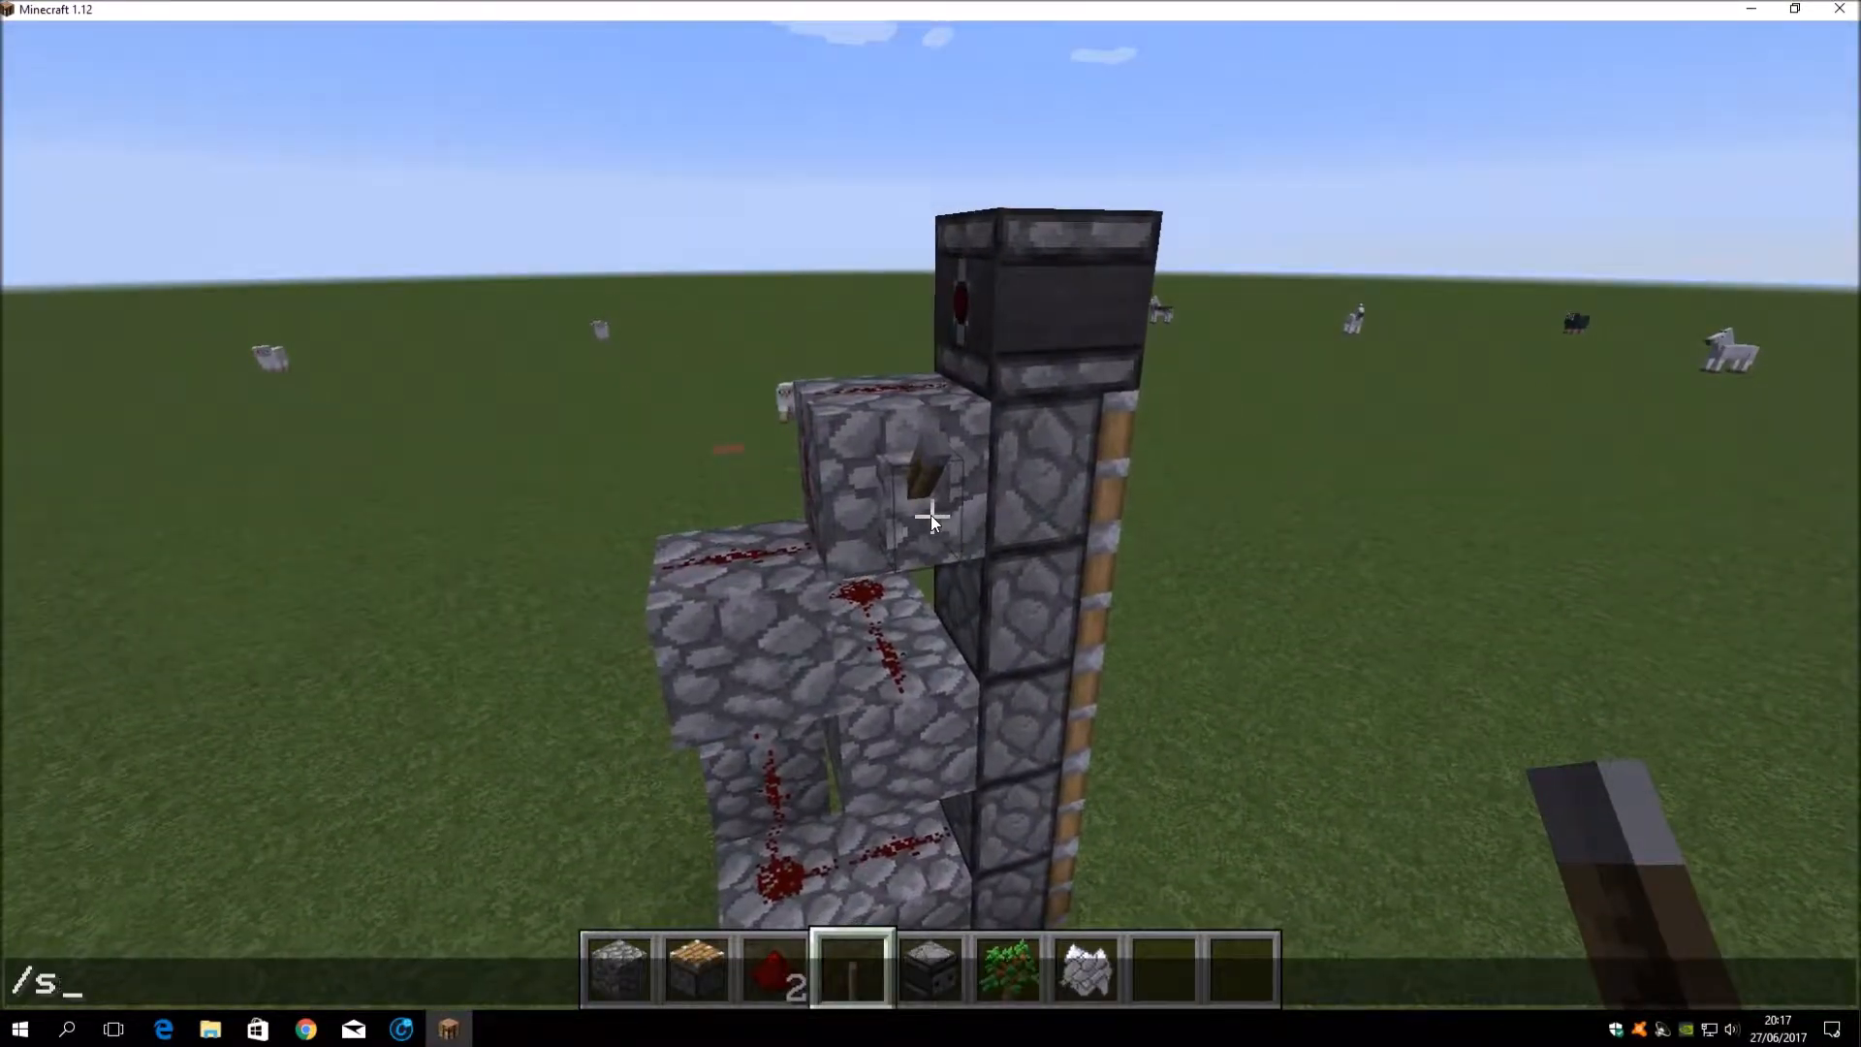
Step: Enter a /time set command in chat to shift the world to dusk
type("ime")
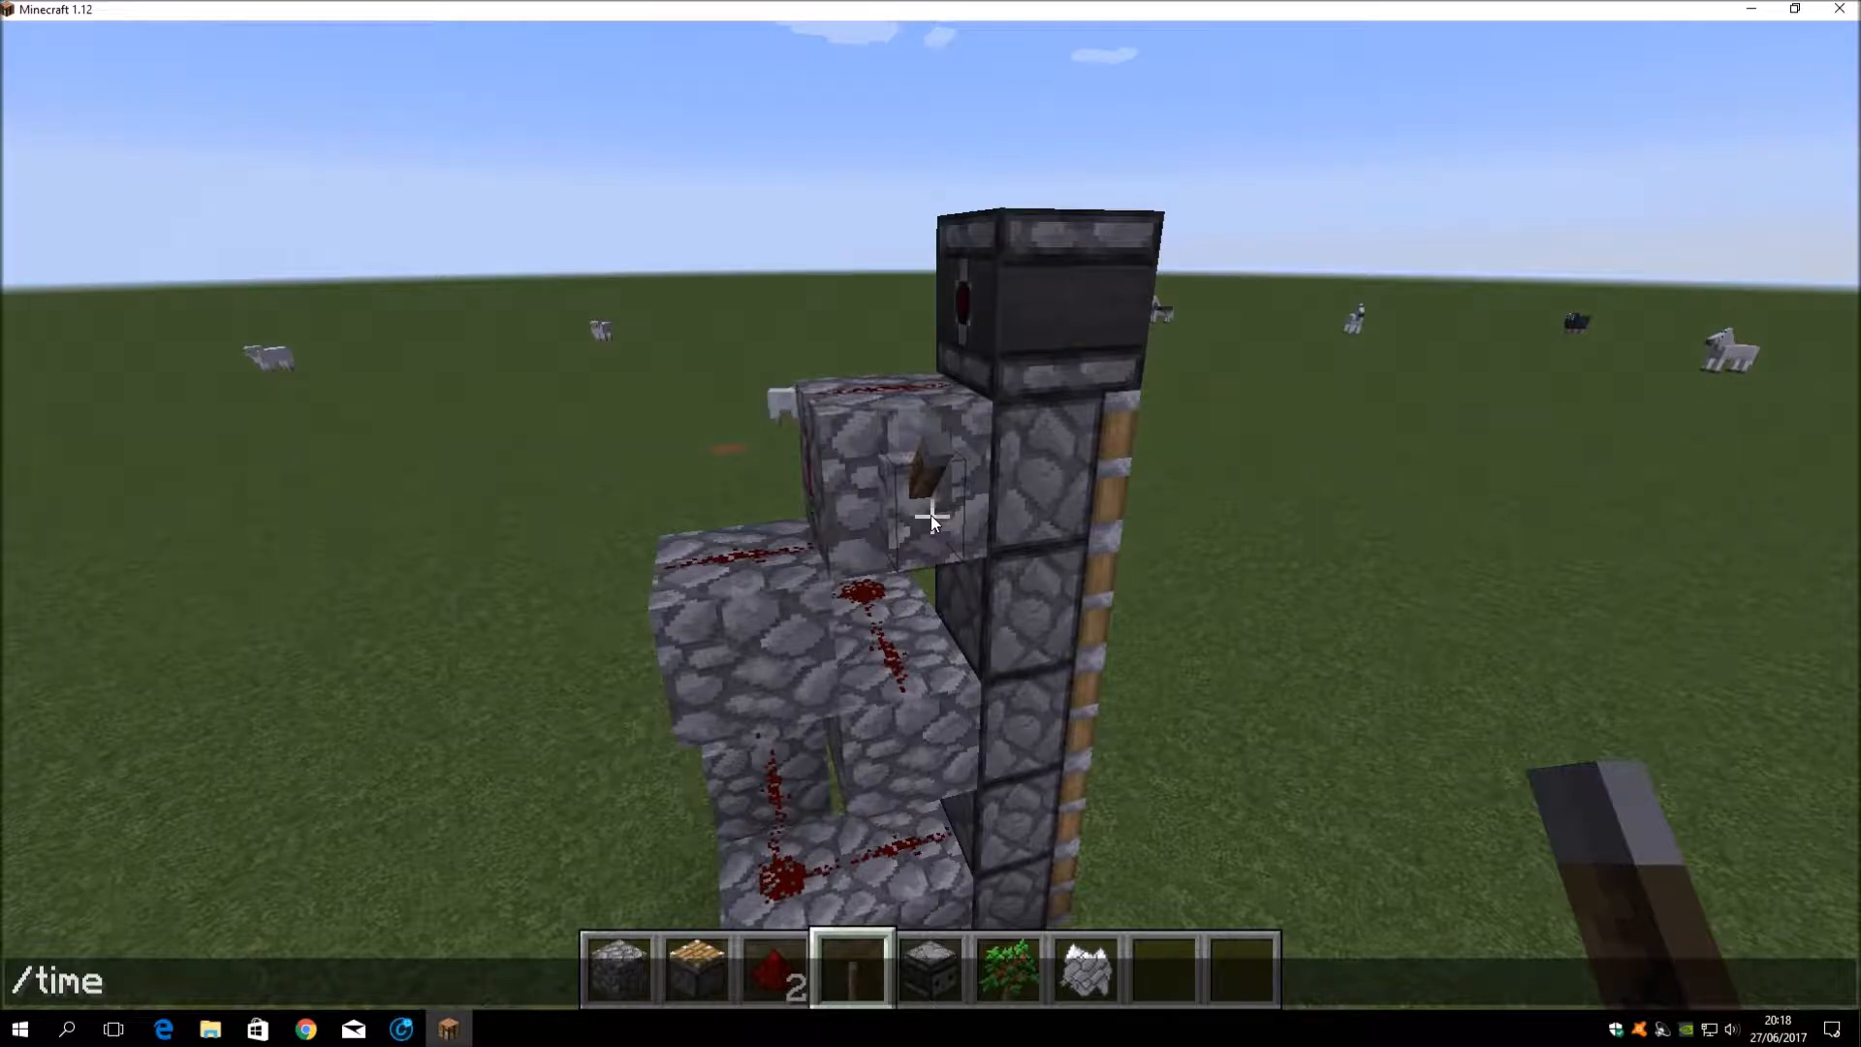
key("Enter")
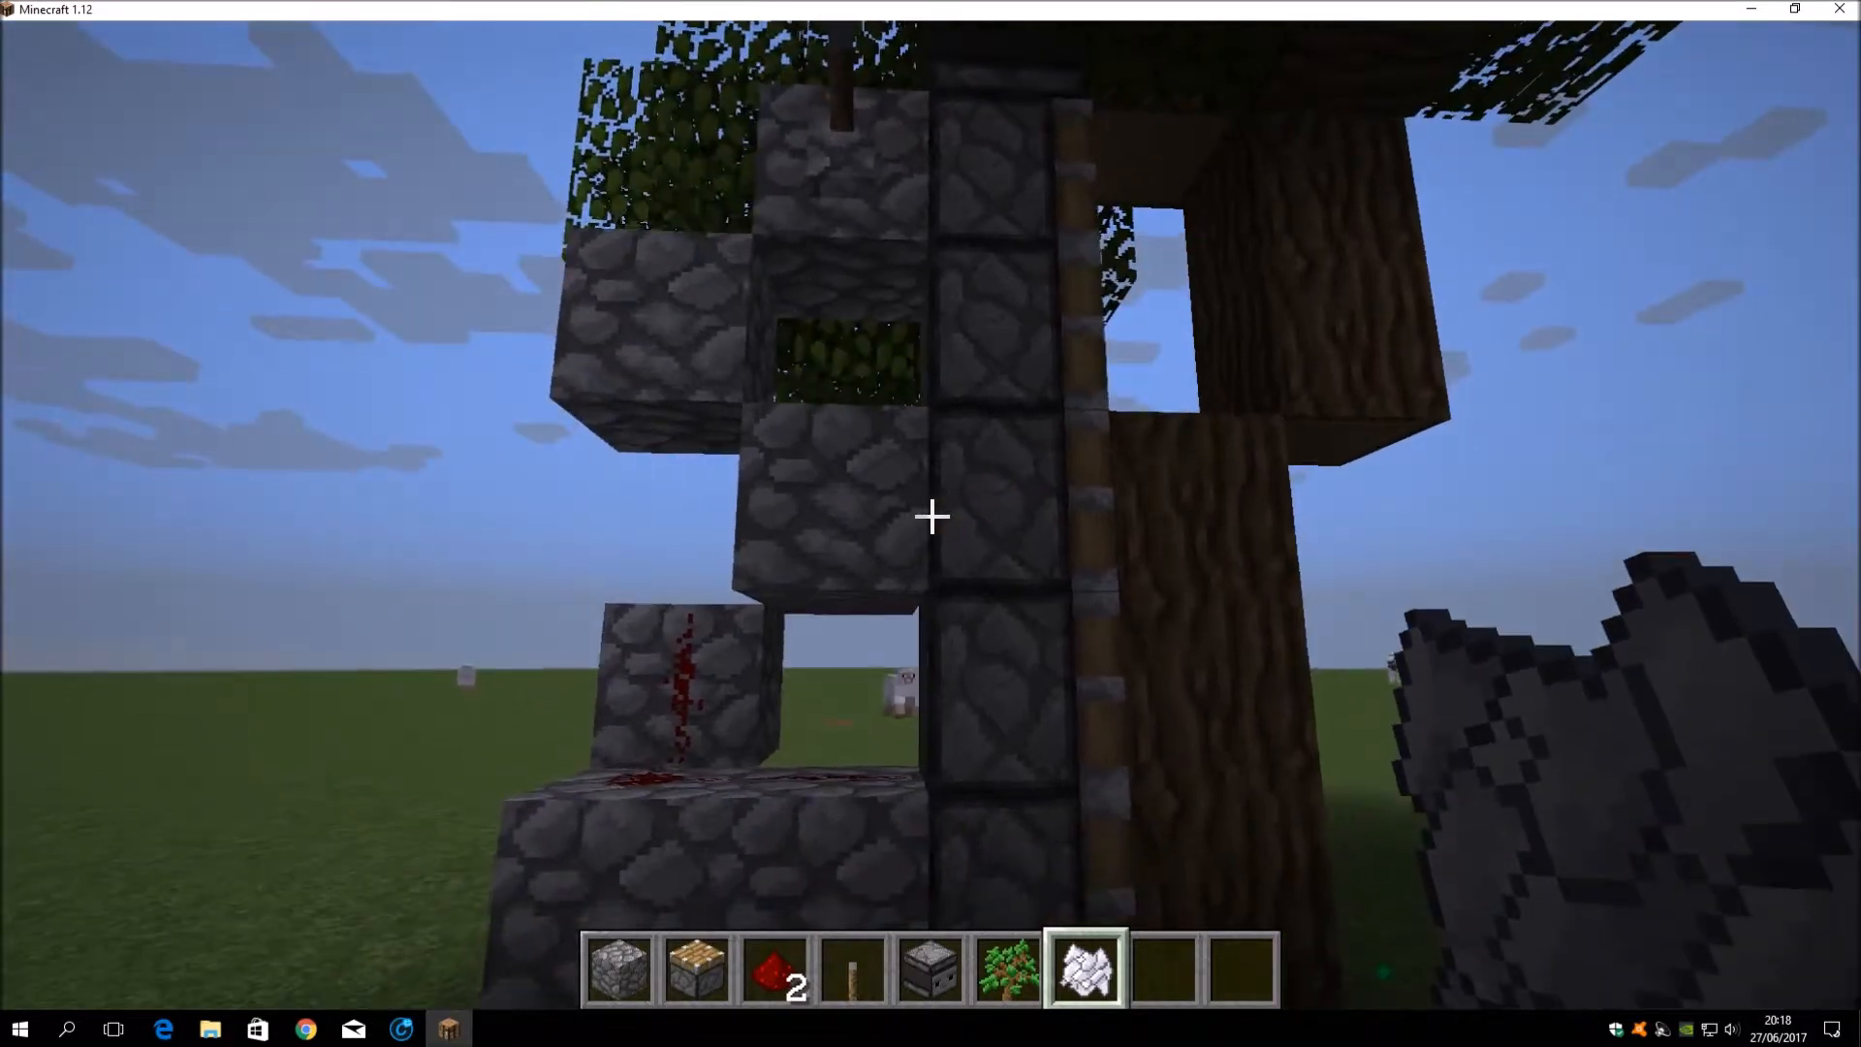
mouse_move(931, 514)
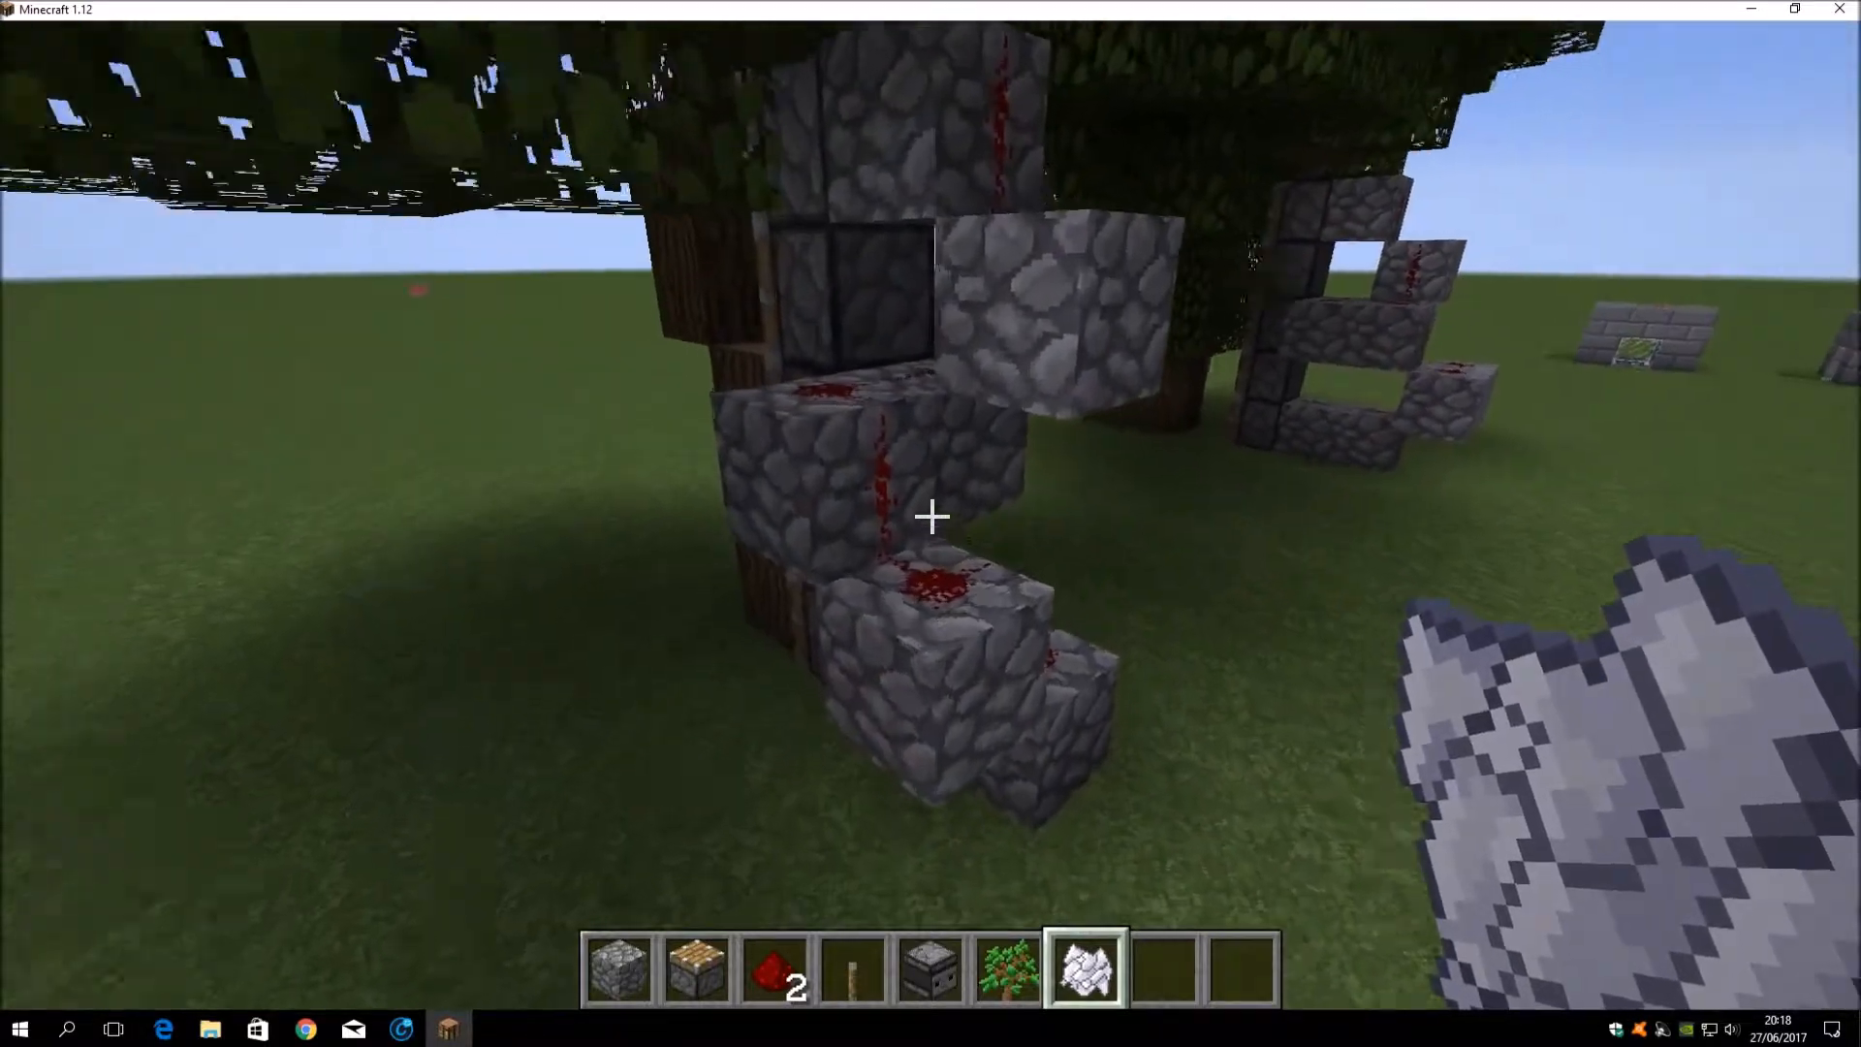
Step: Select hotbar slot 1 to rebuild the pistons, steps and redstone against the trunk
key("1")
type("a")
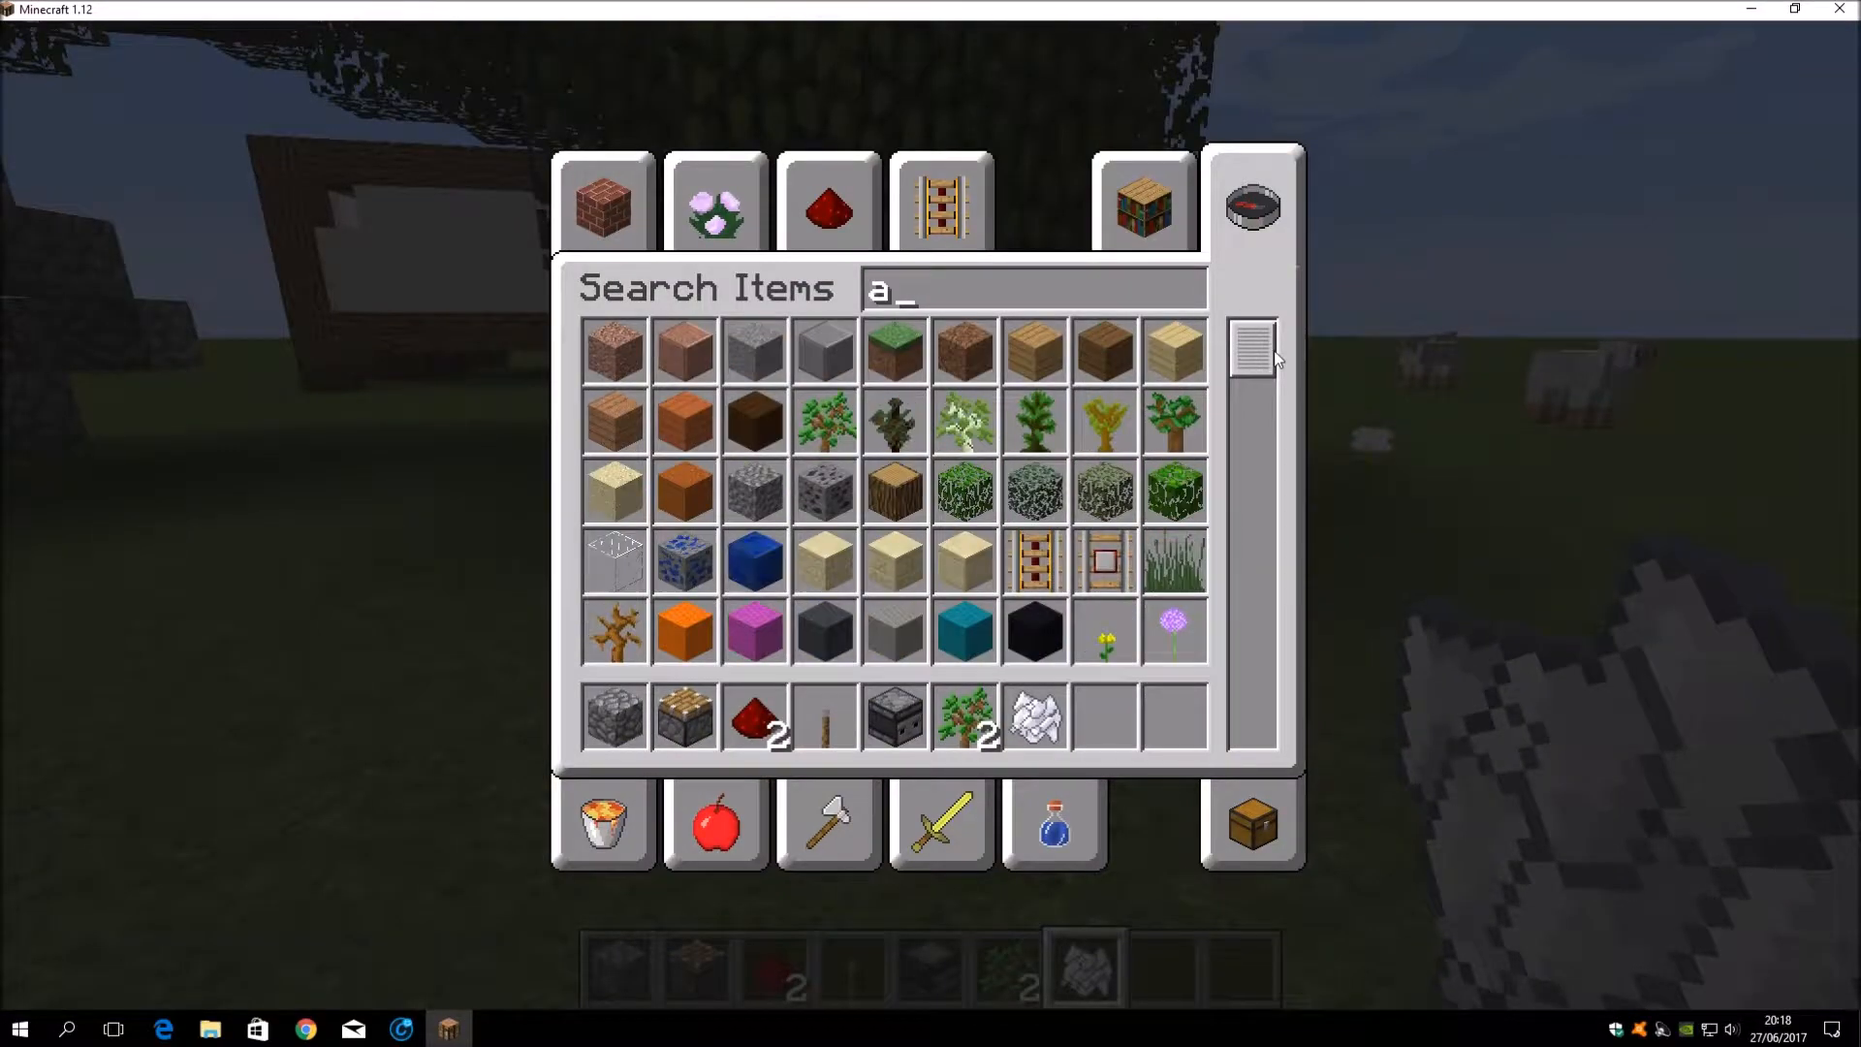
Step: Search 'axe' in the creative inventory, take the Diamond Axe, and close the inventory
type("xe")
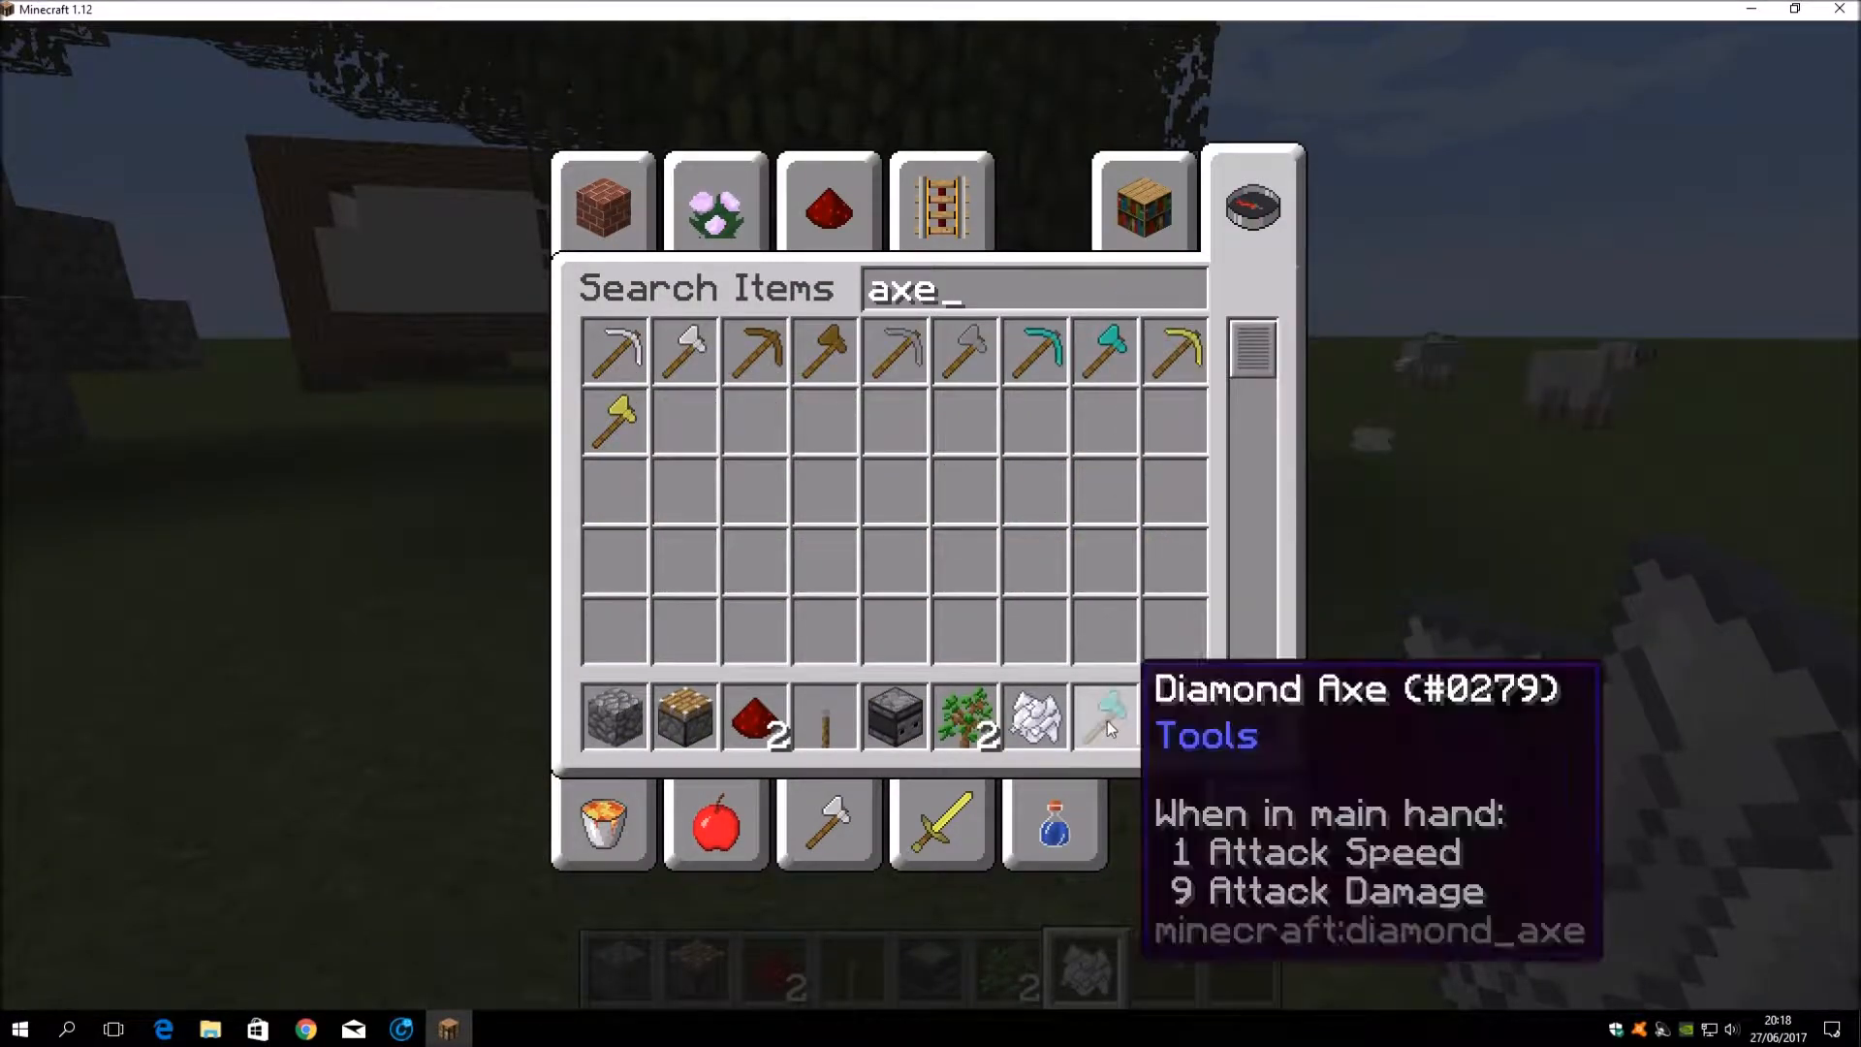
key("Escape")
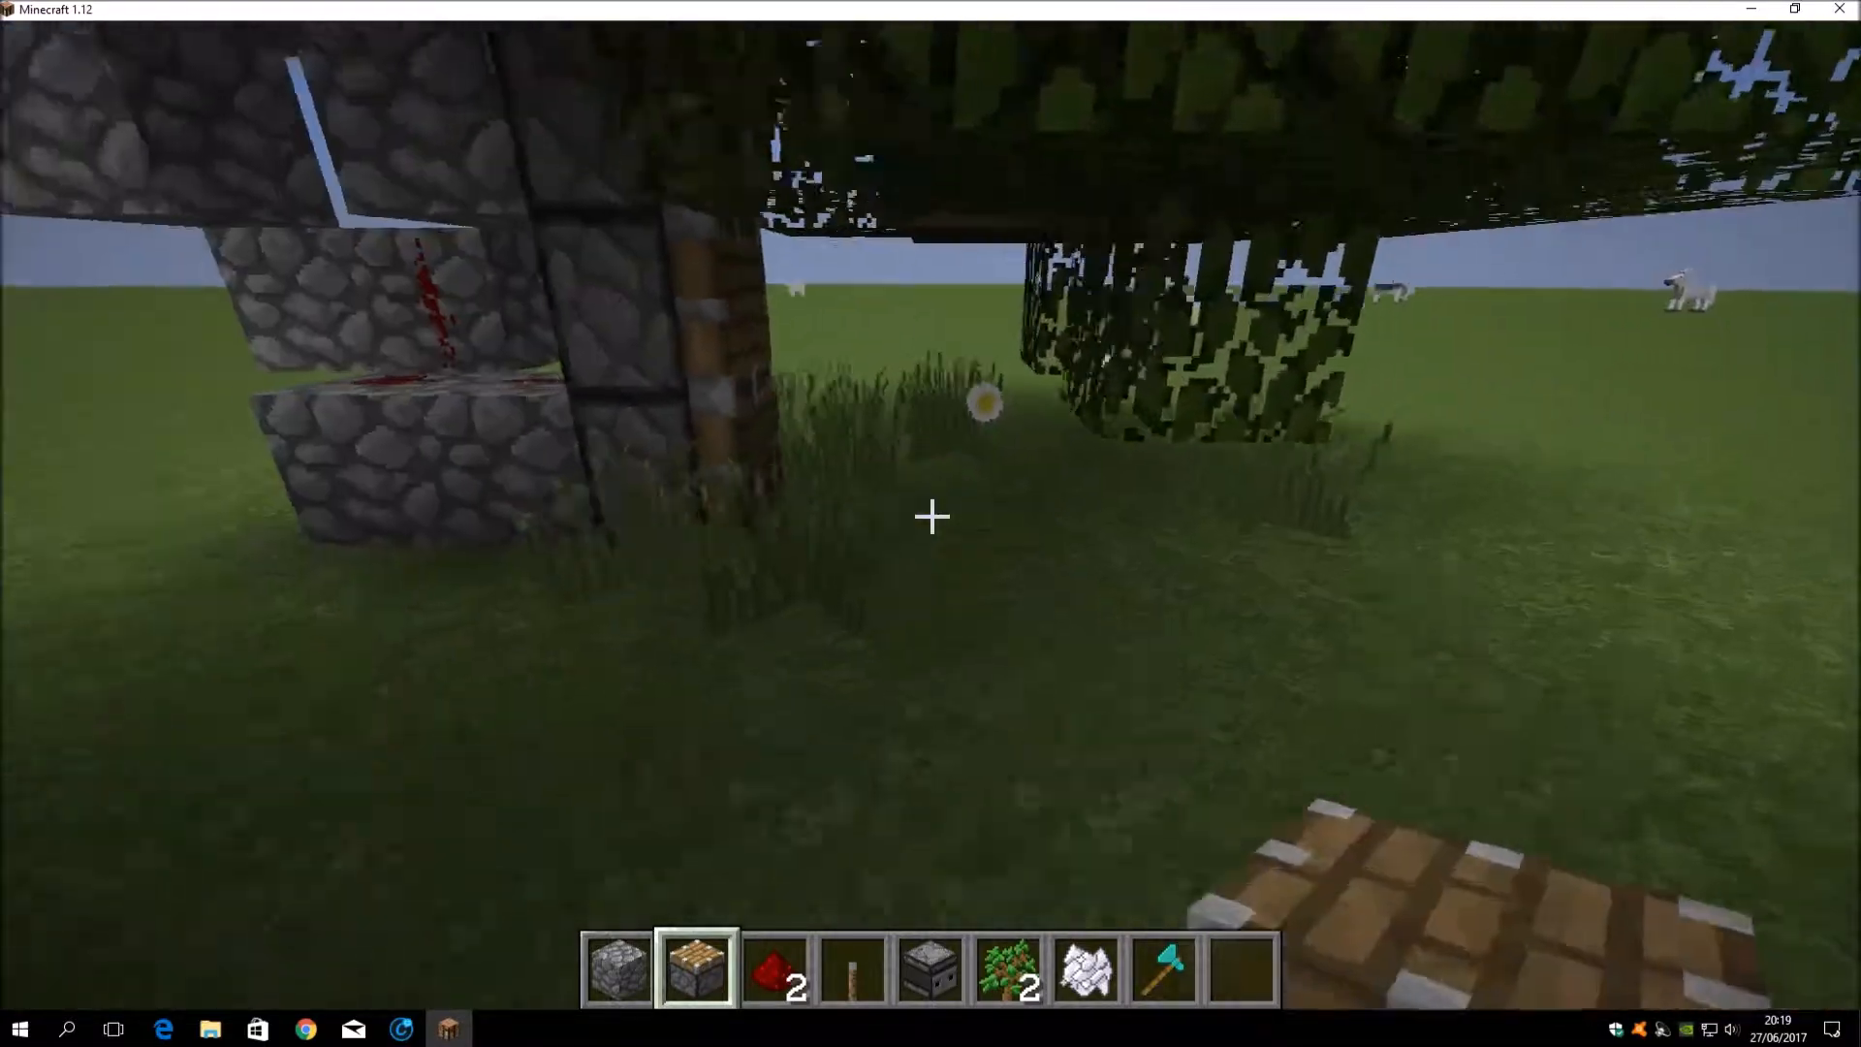
Step: Search 'hop' in the creative inventory and put a hopper into the hotbar
key("e")
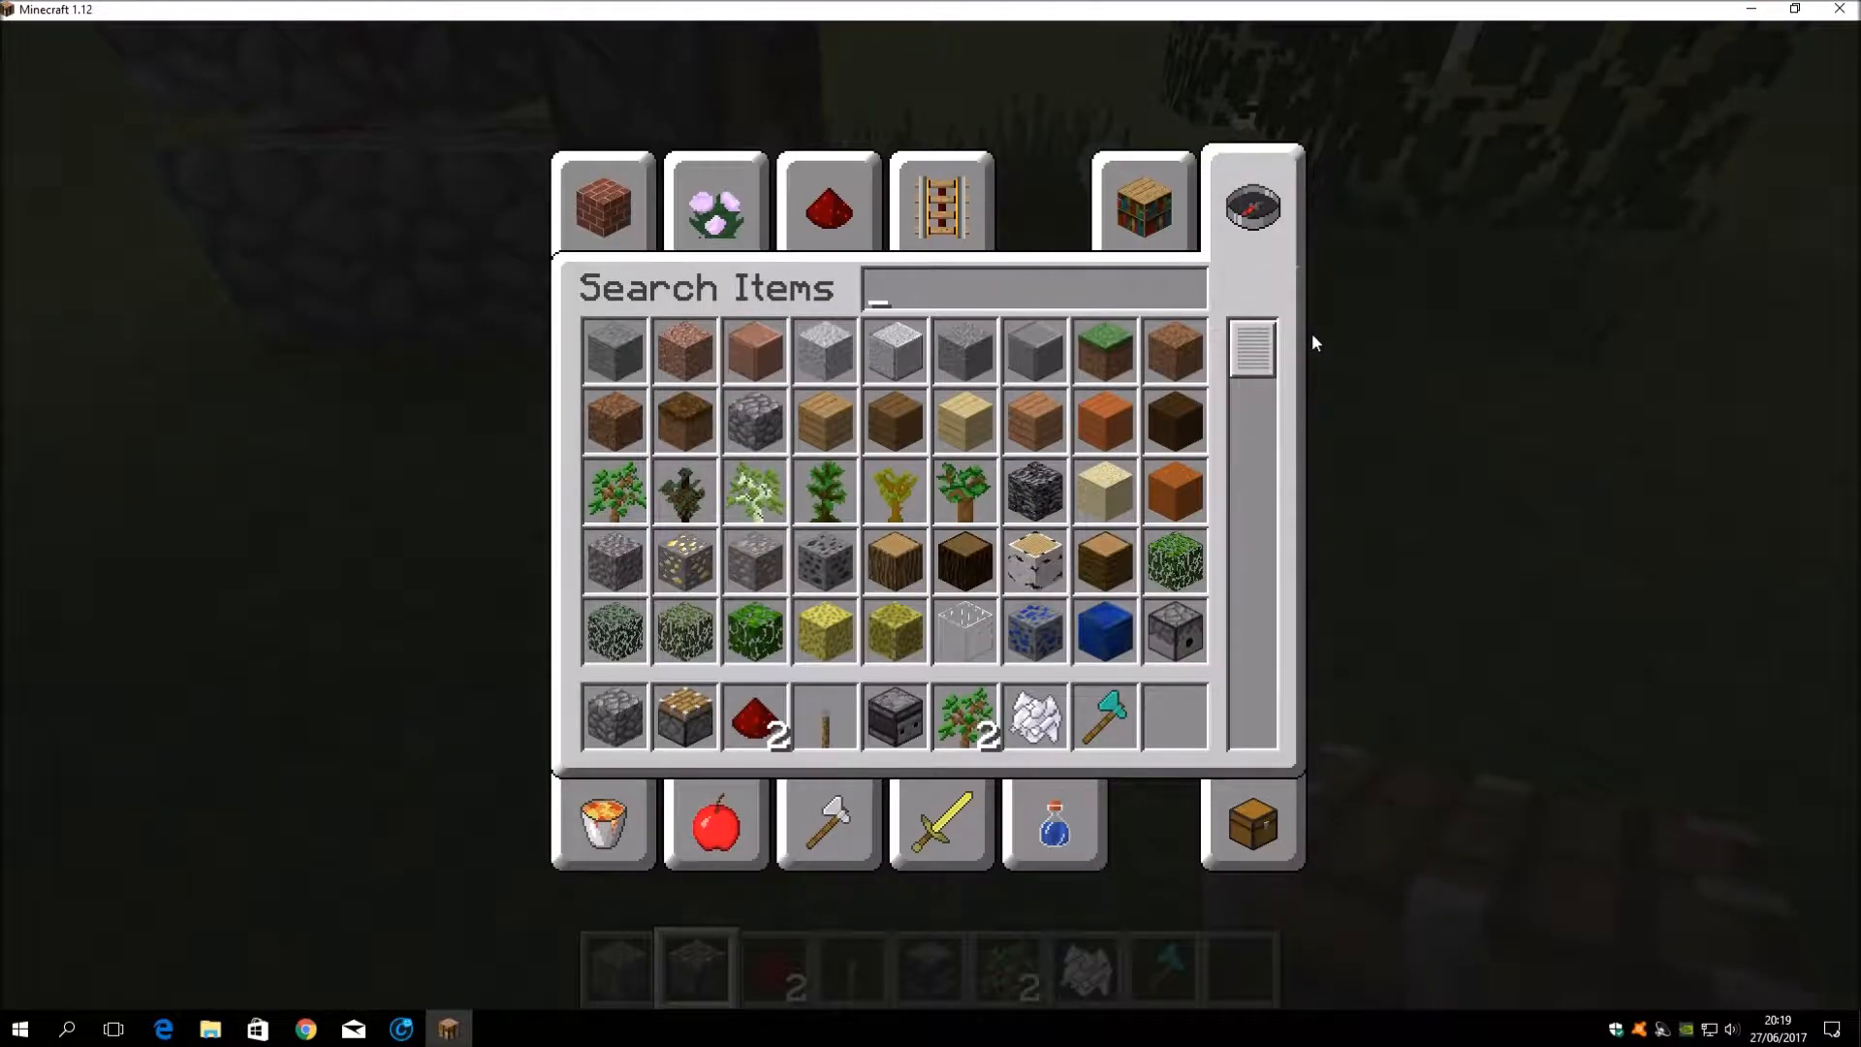
type("ho")
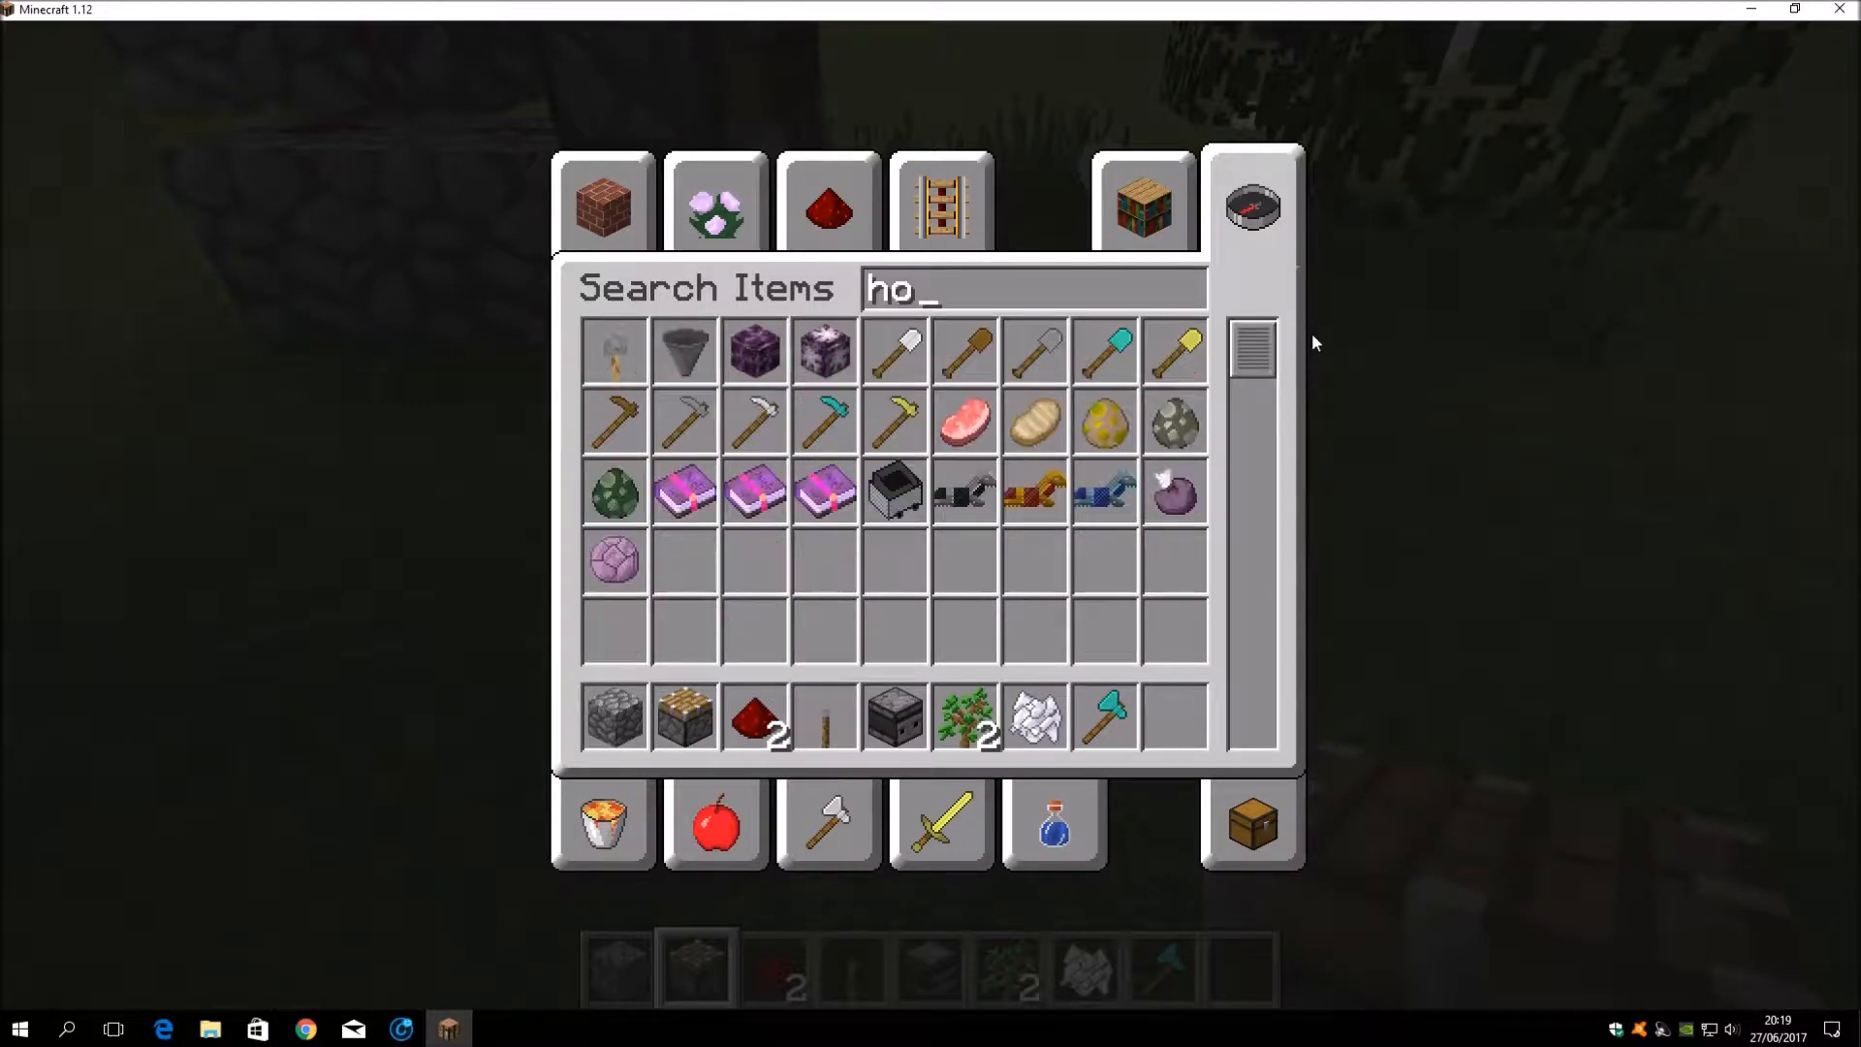
type("p")
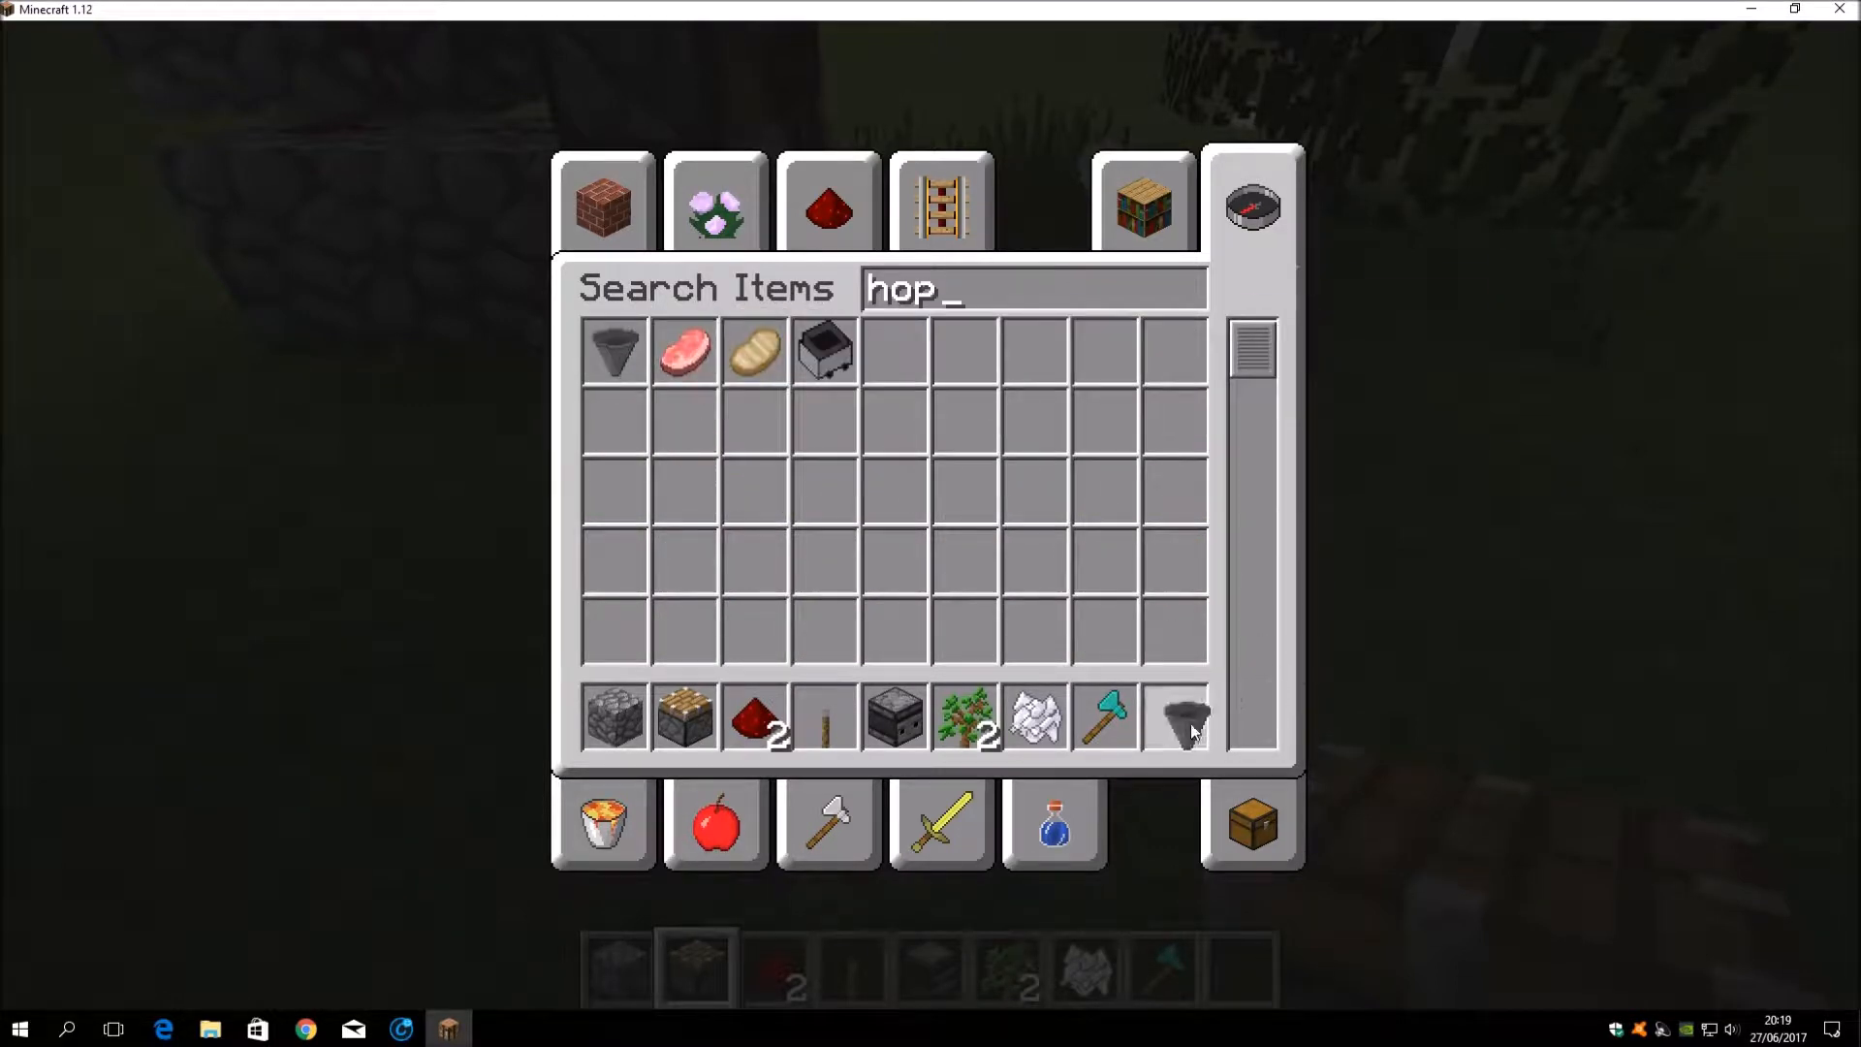
left_click(1184, 727)
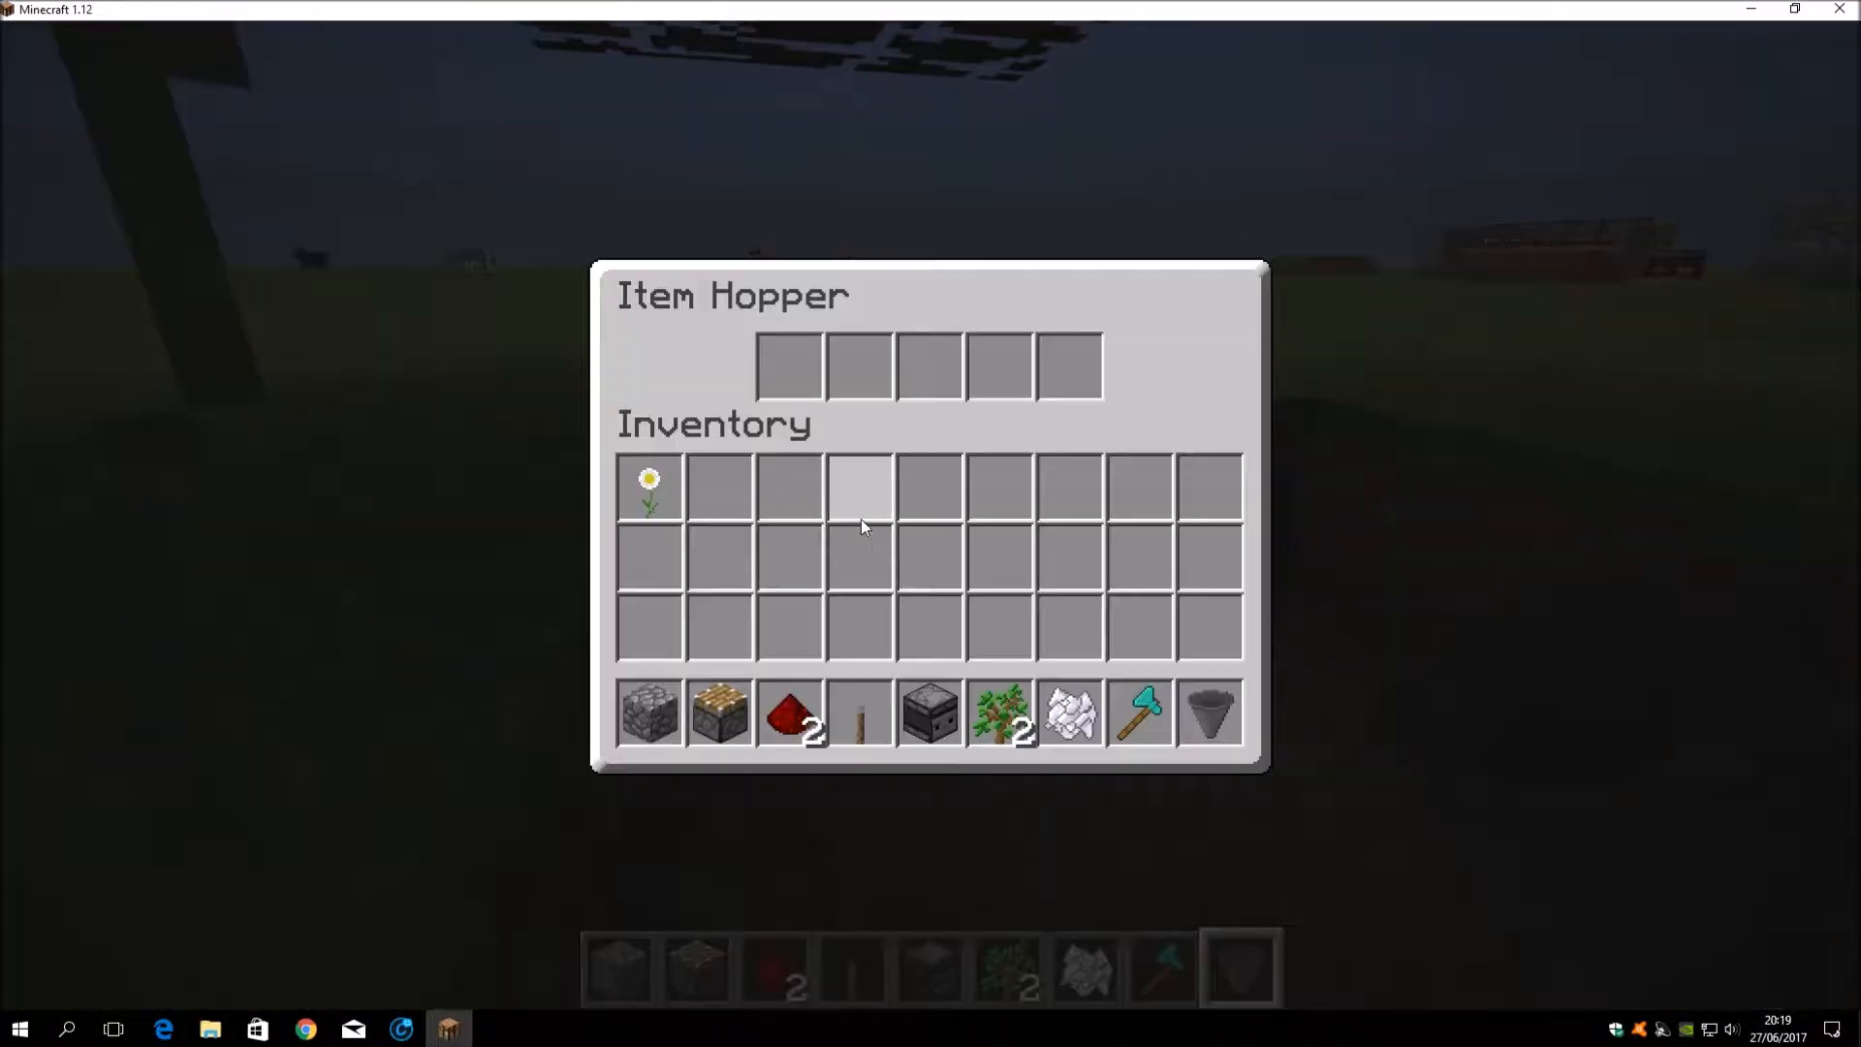
key("Escape")
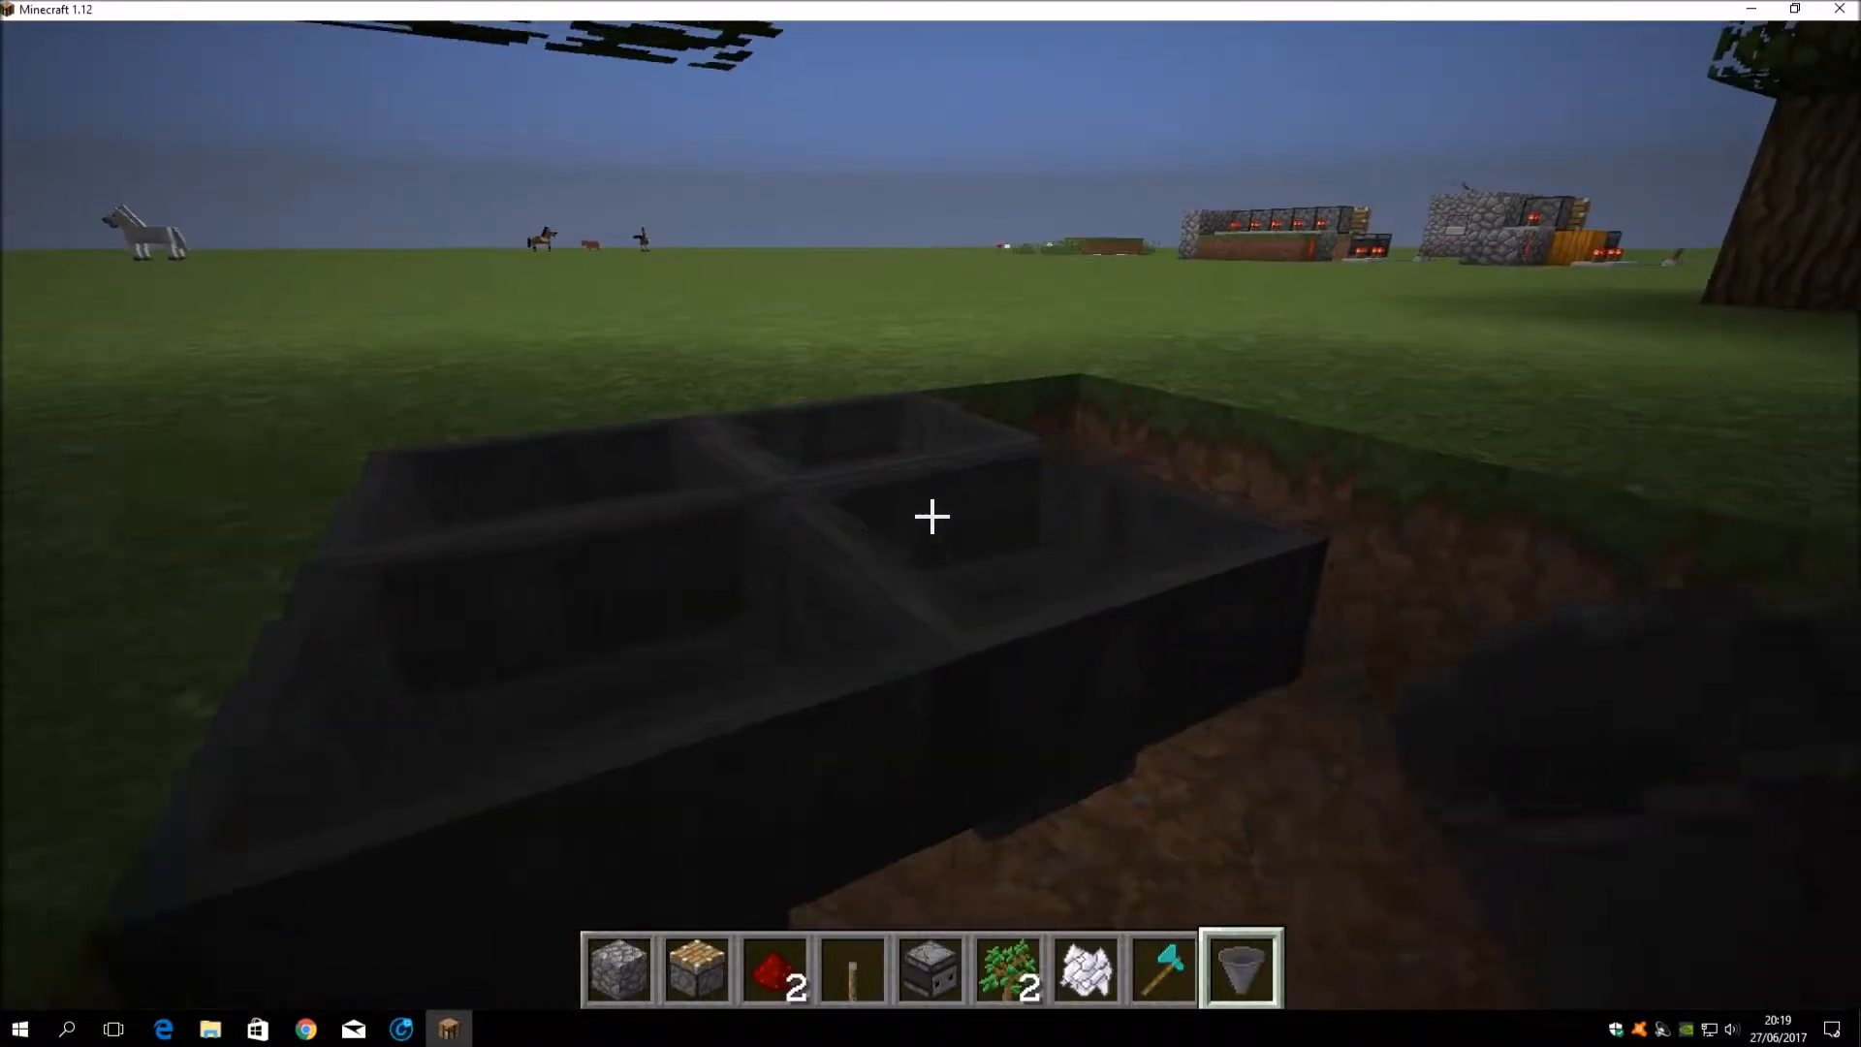
mouse_move(930, 514)
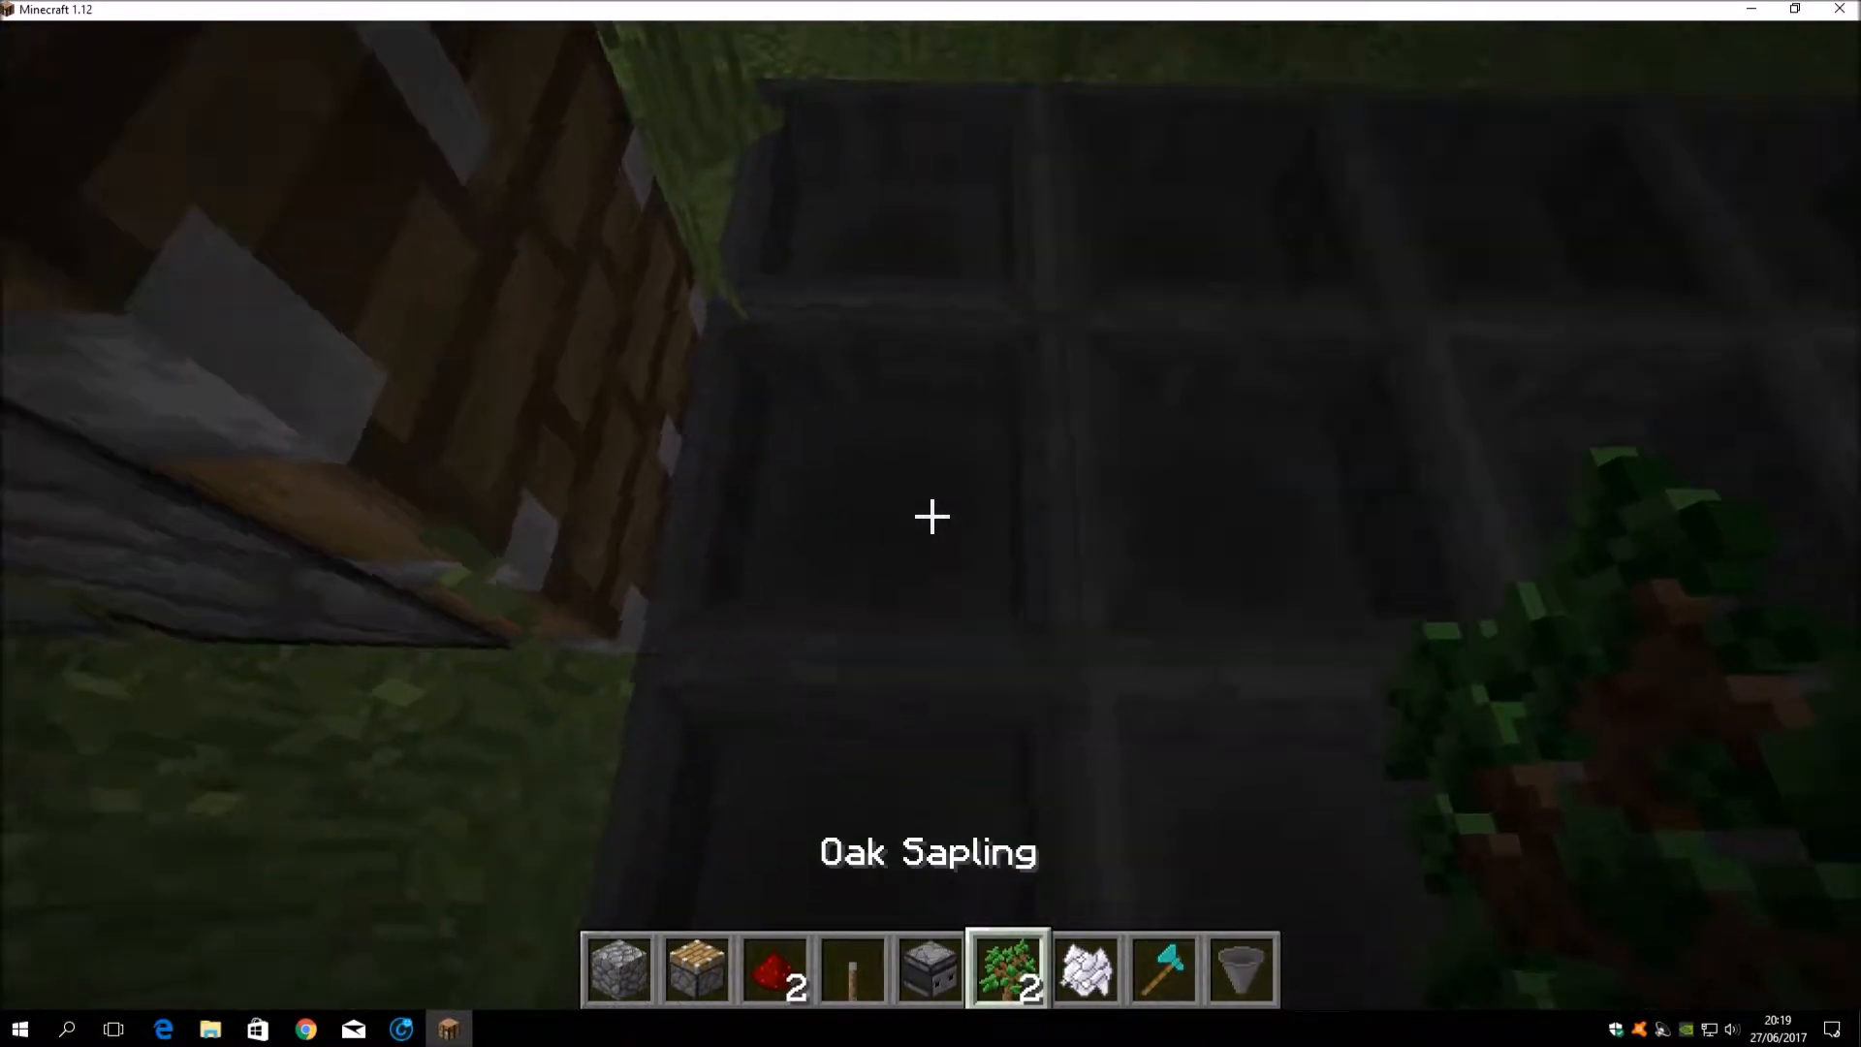
Step: Reopen the creative item inventory to fetch a dirt block
key("e")
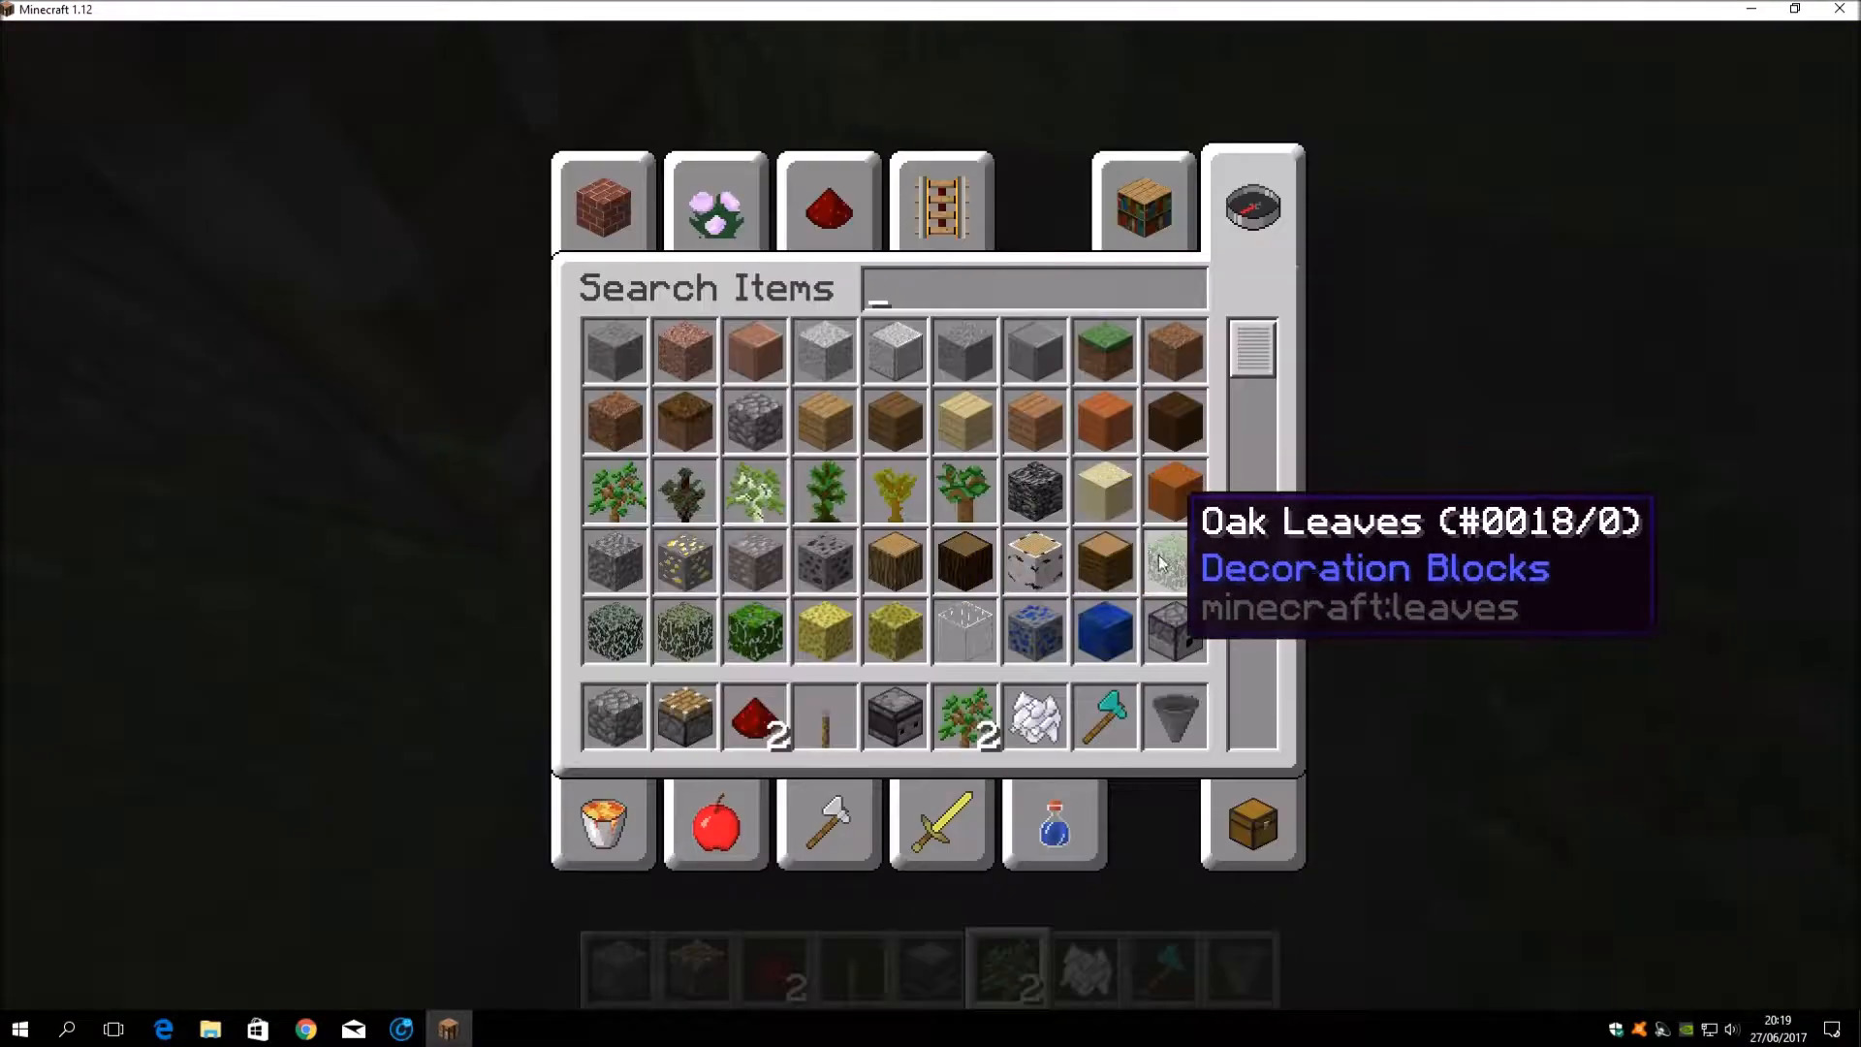
mouse_move(1189, 526)
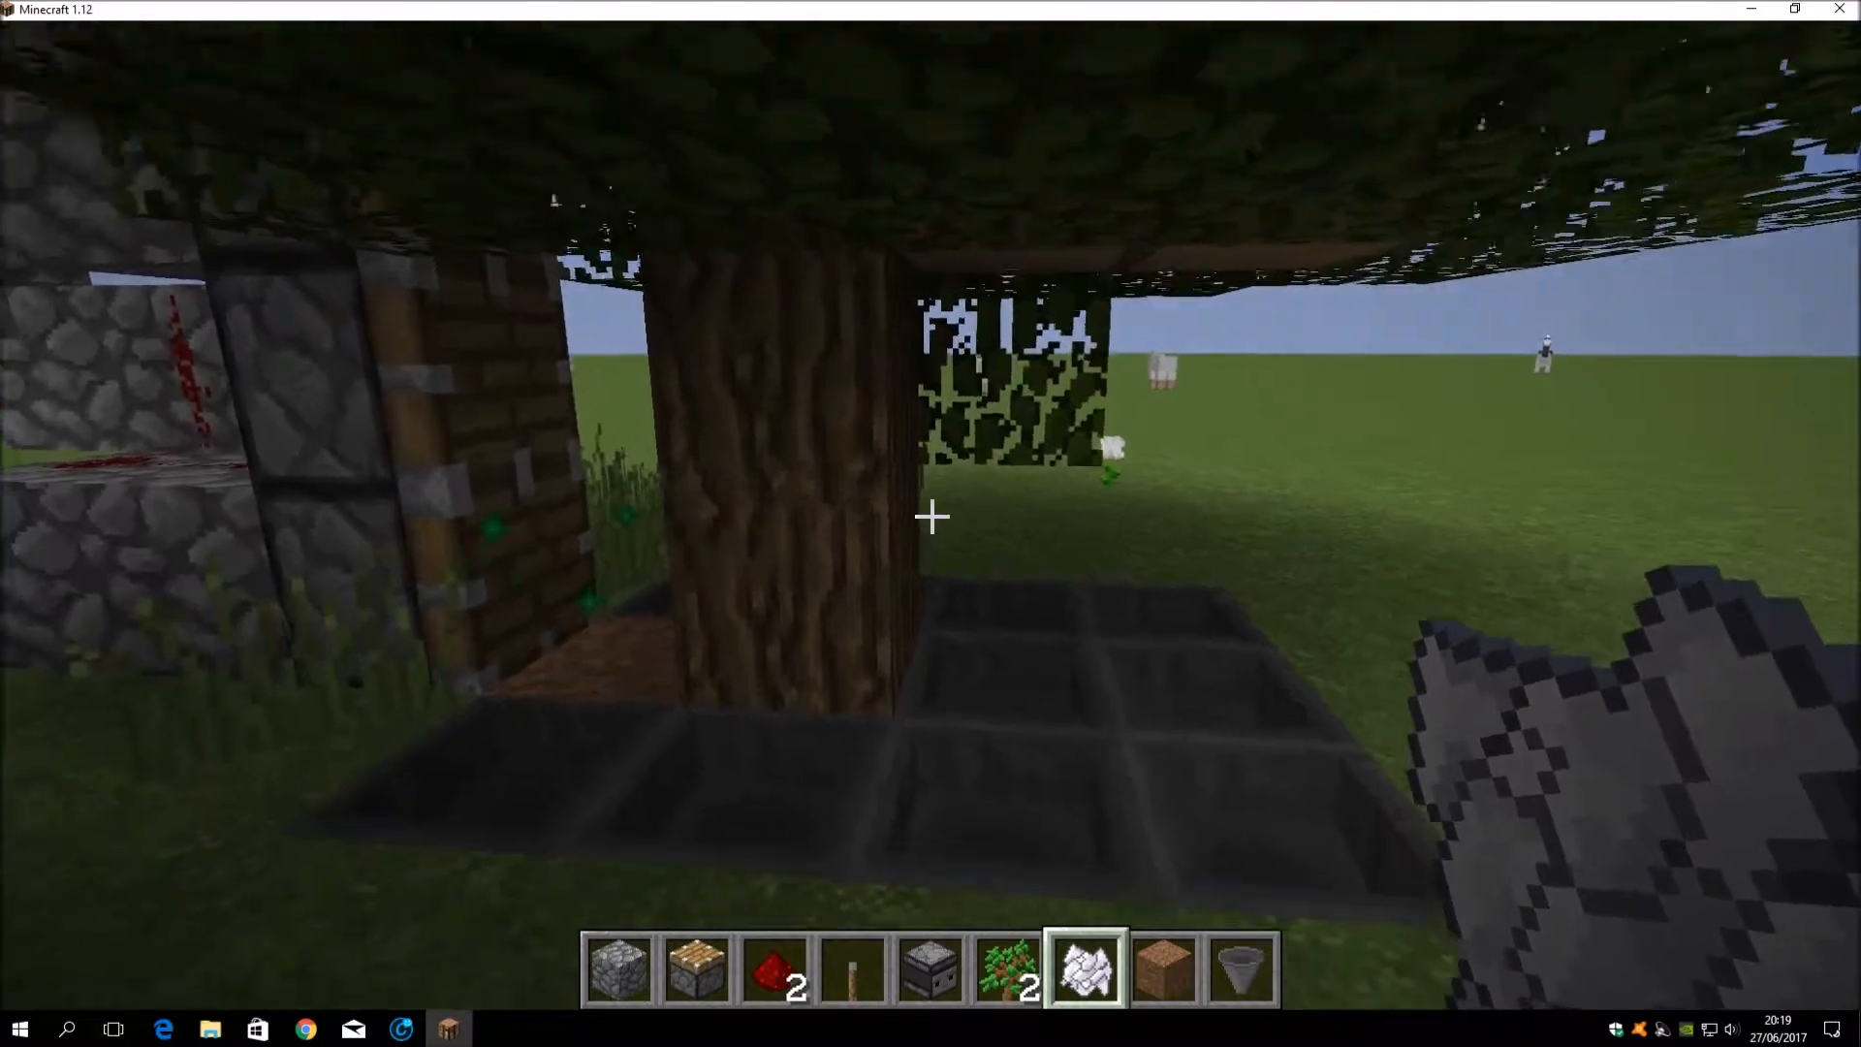
mouse_move(931, 515)
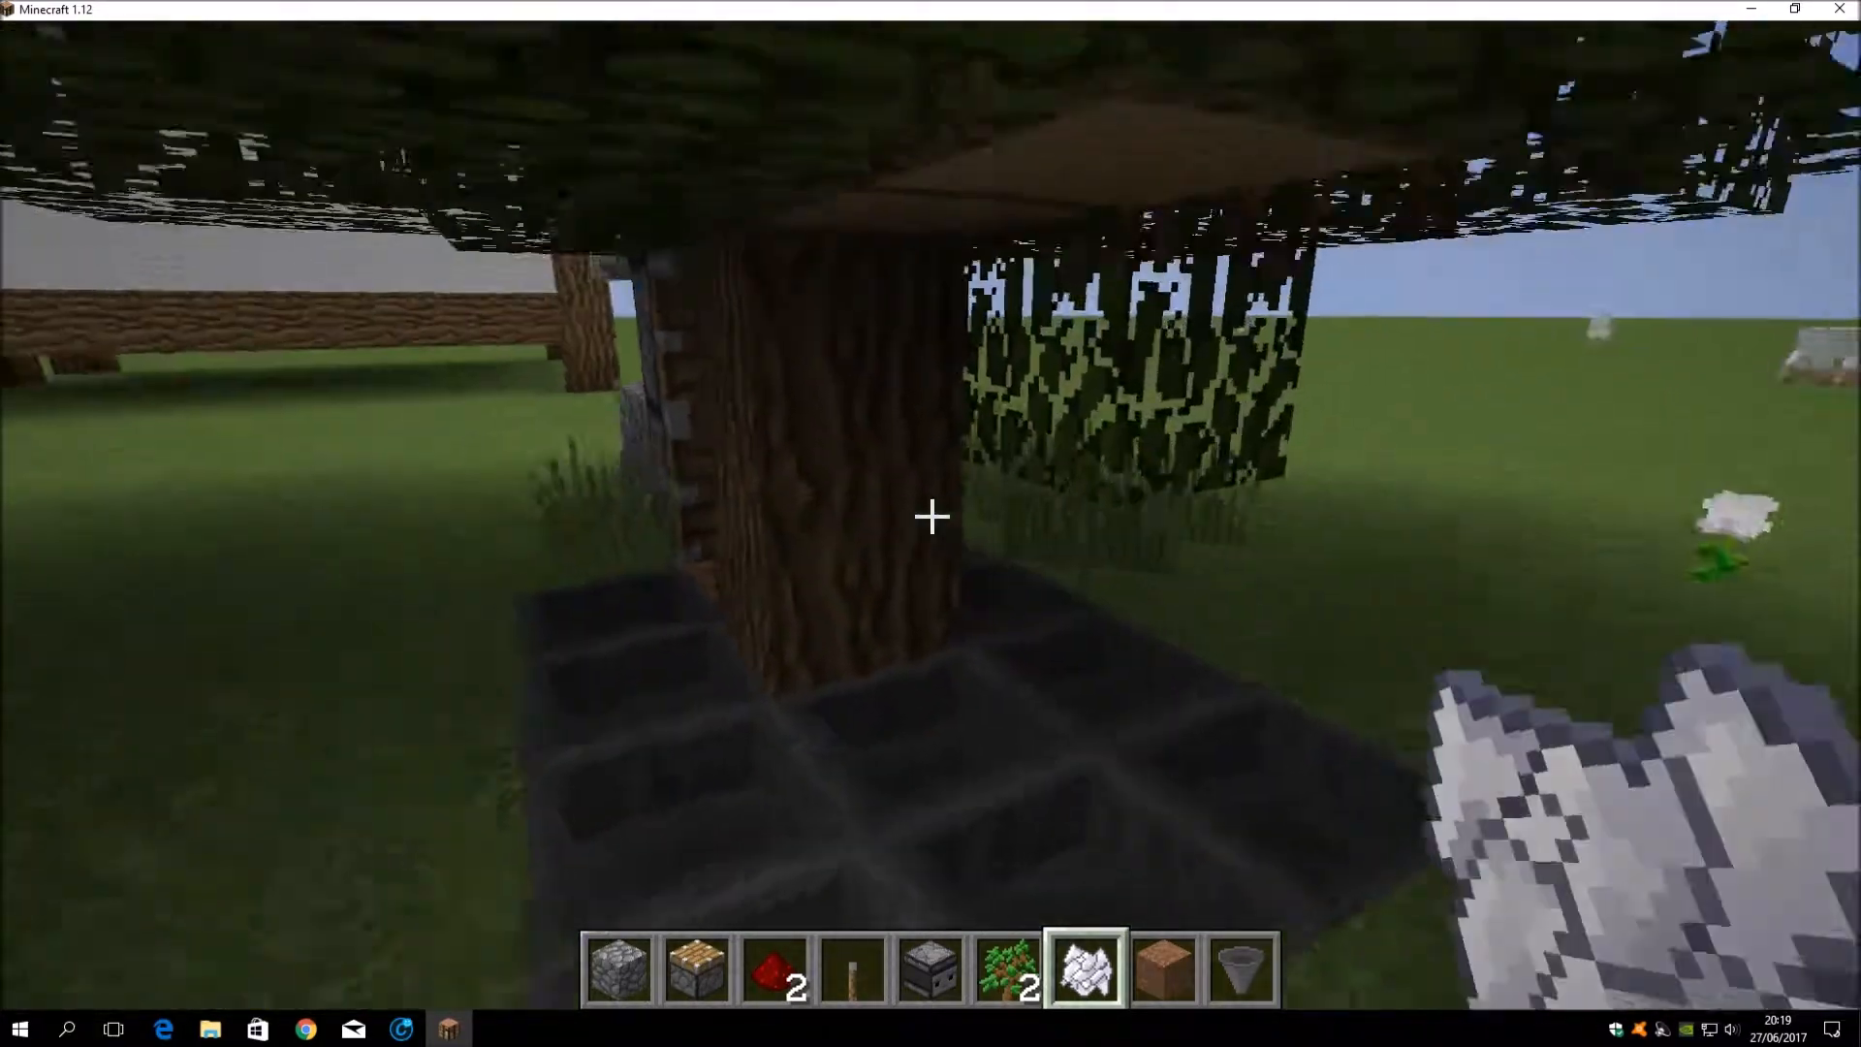
mouse_move(931, 517)
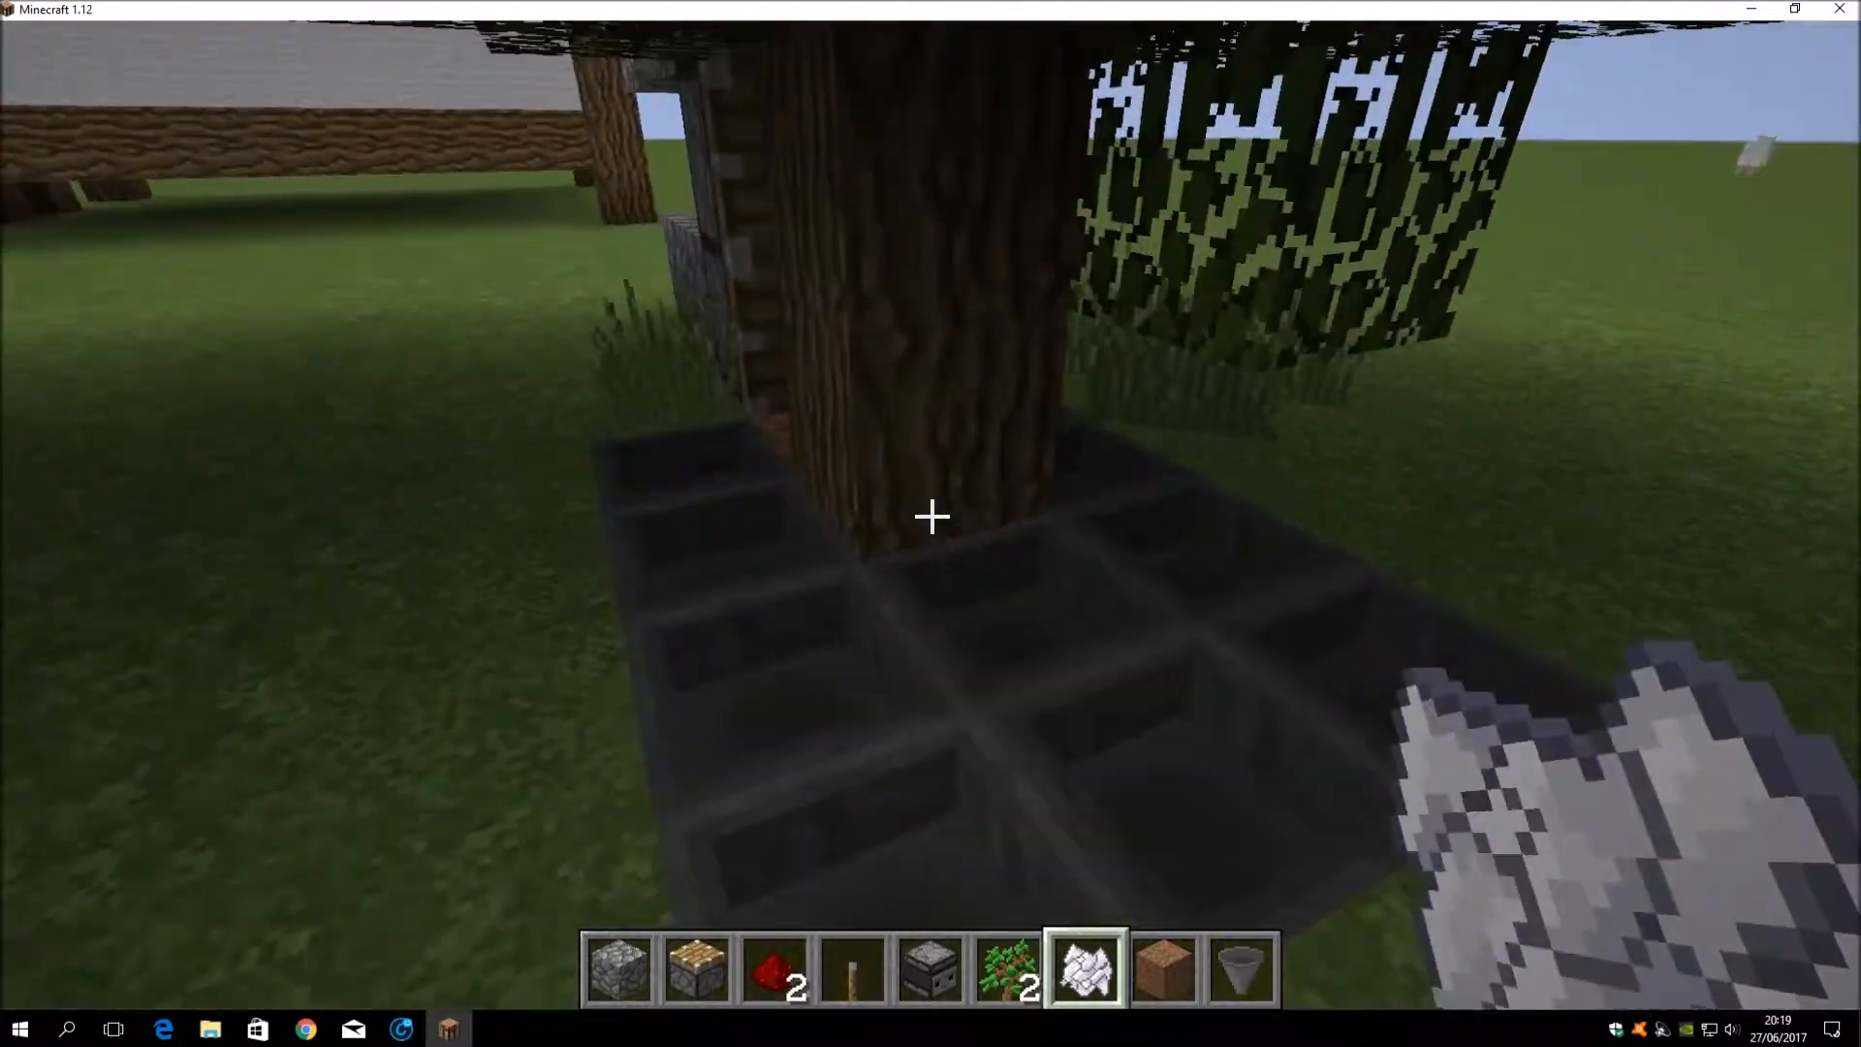
mouse_move(931, 515)
type("che")
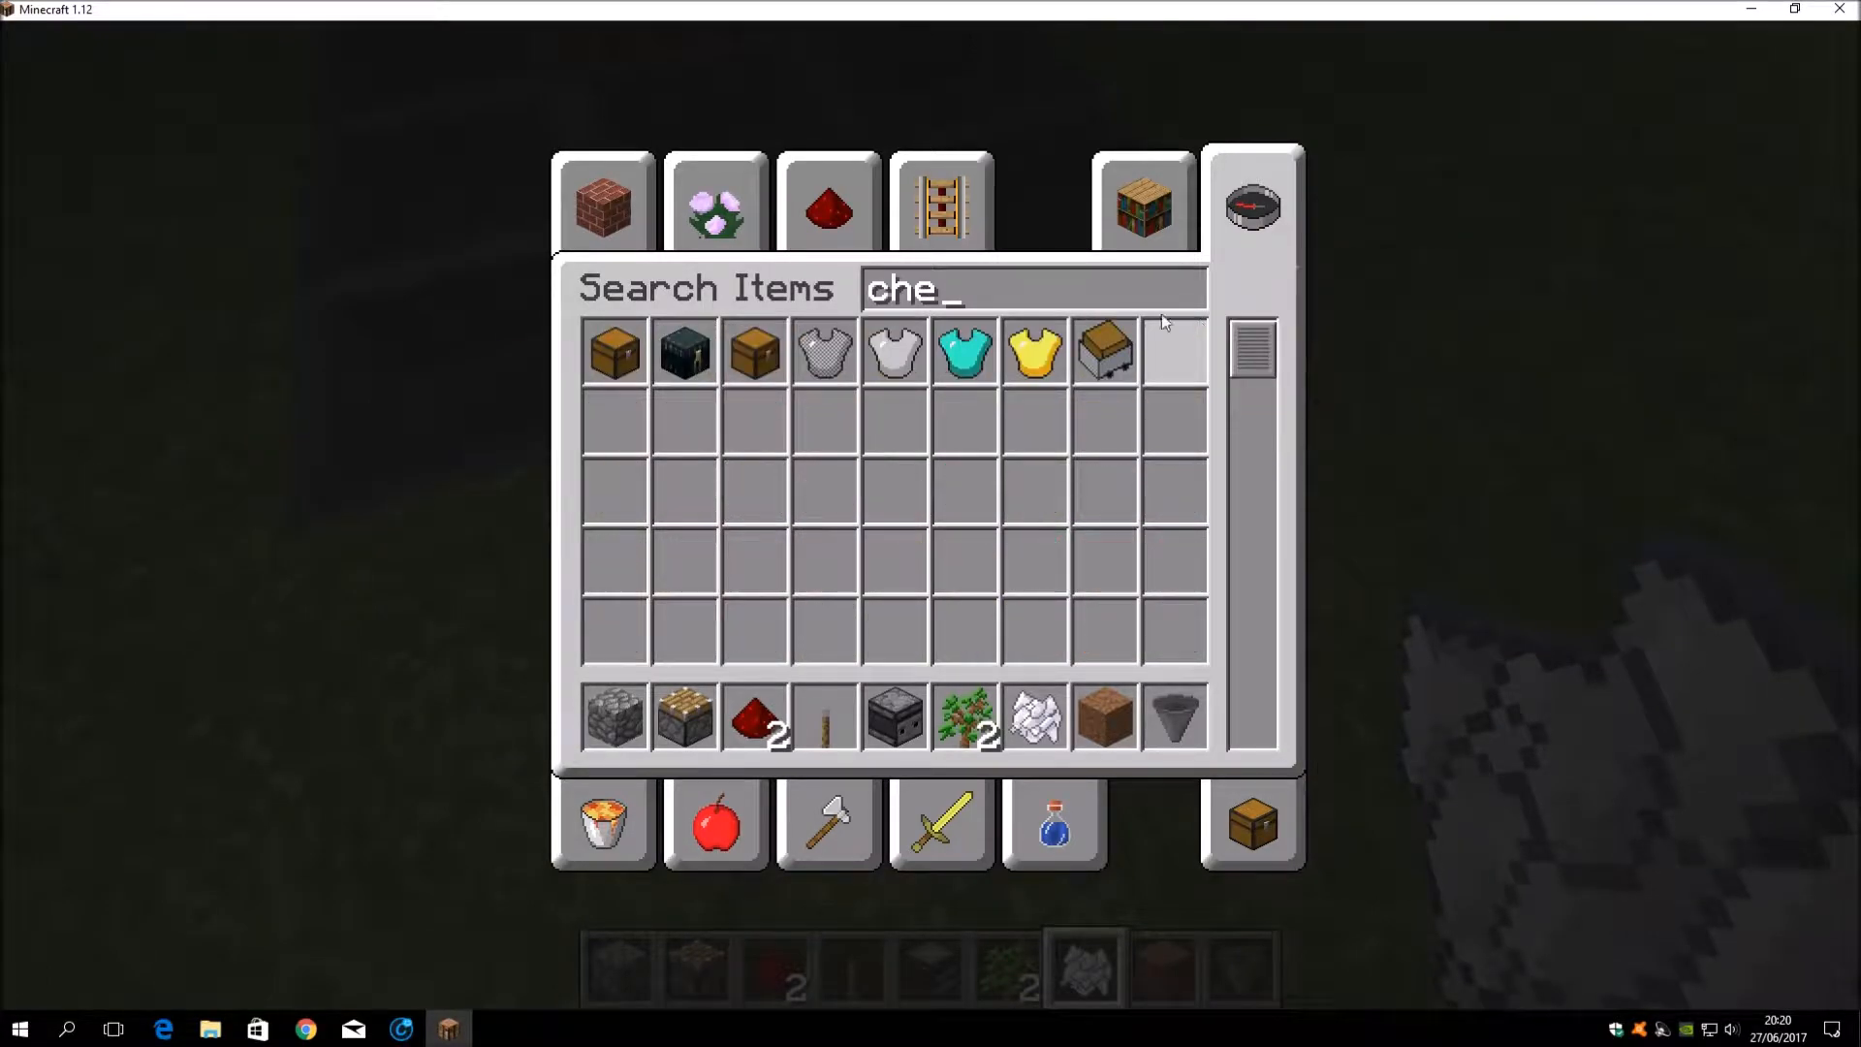
Step: Close the item inventory with a chest now in the hotbar
key("Escape")
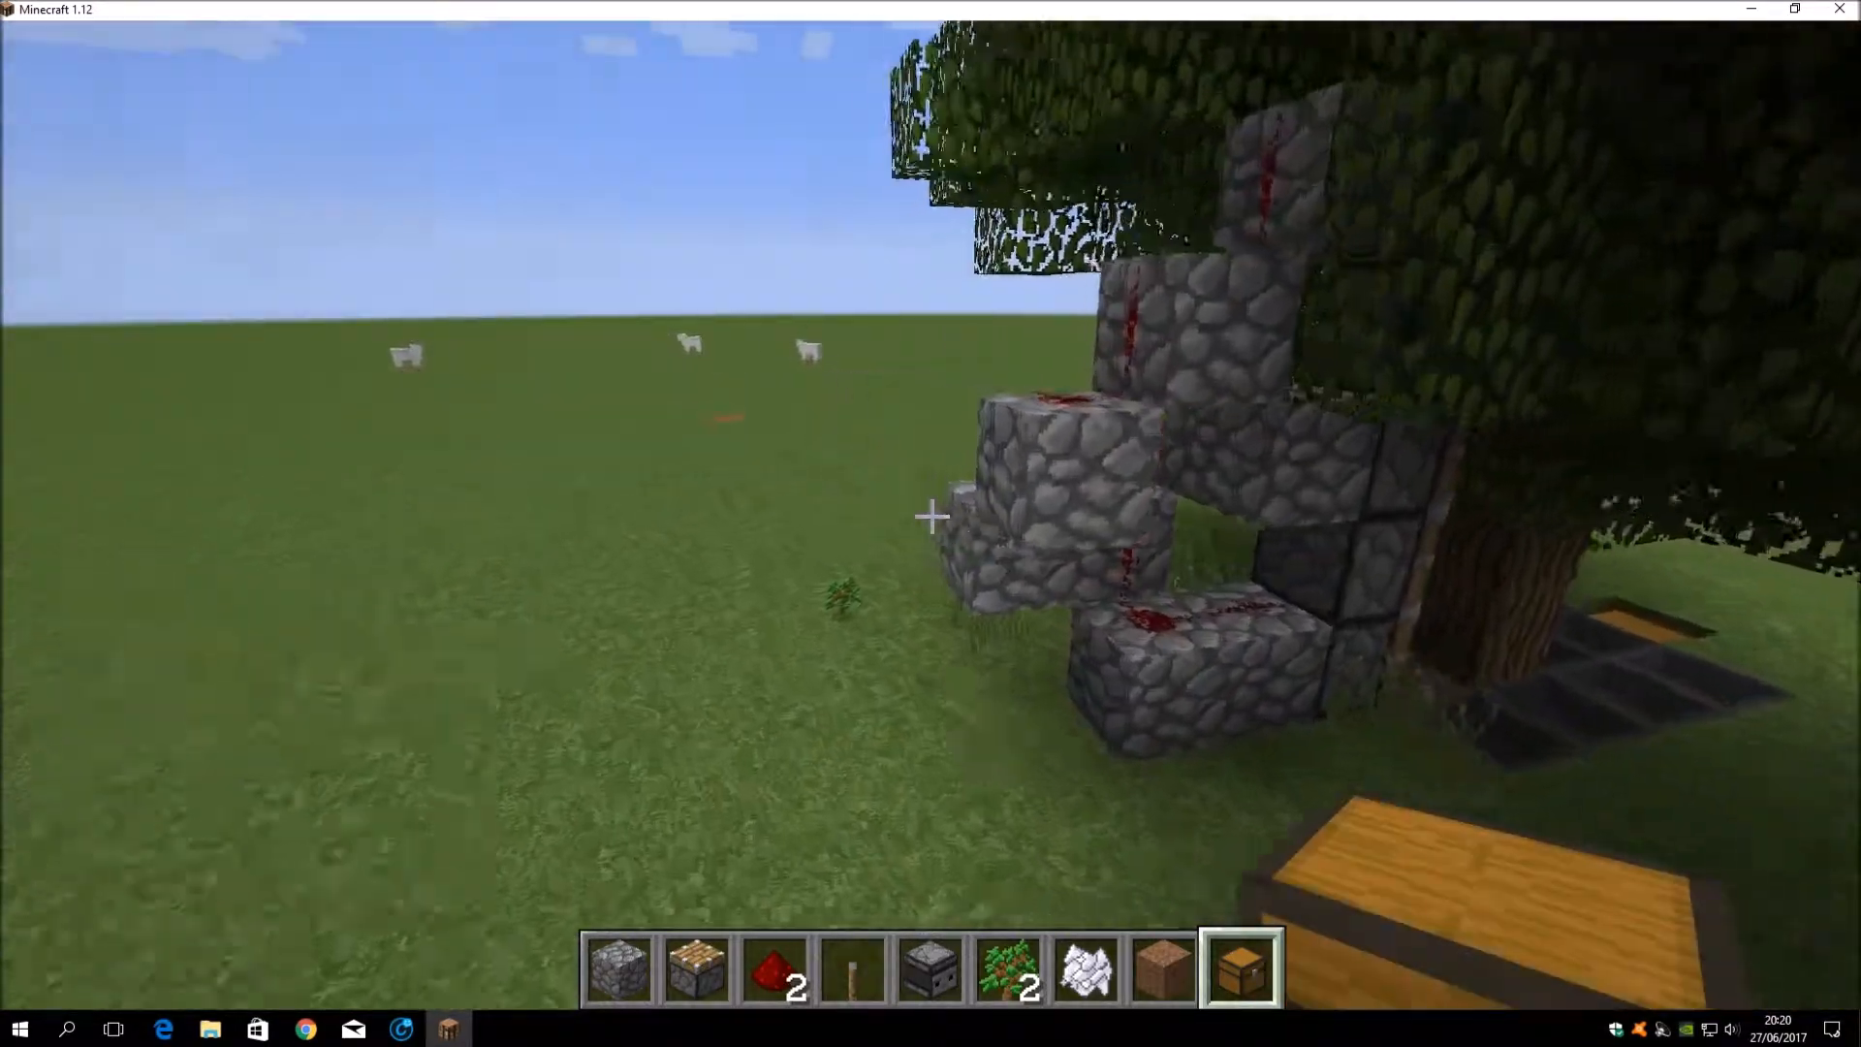
mouse_move(931, 515)
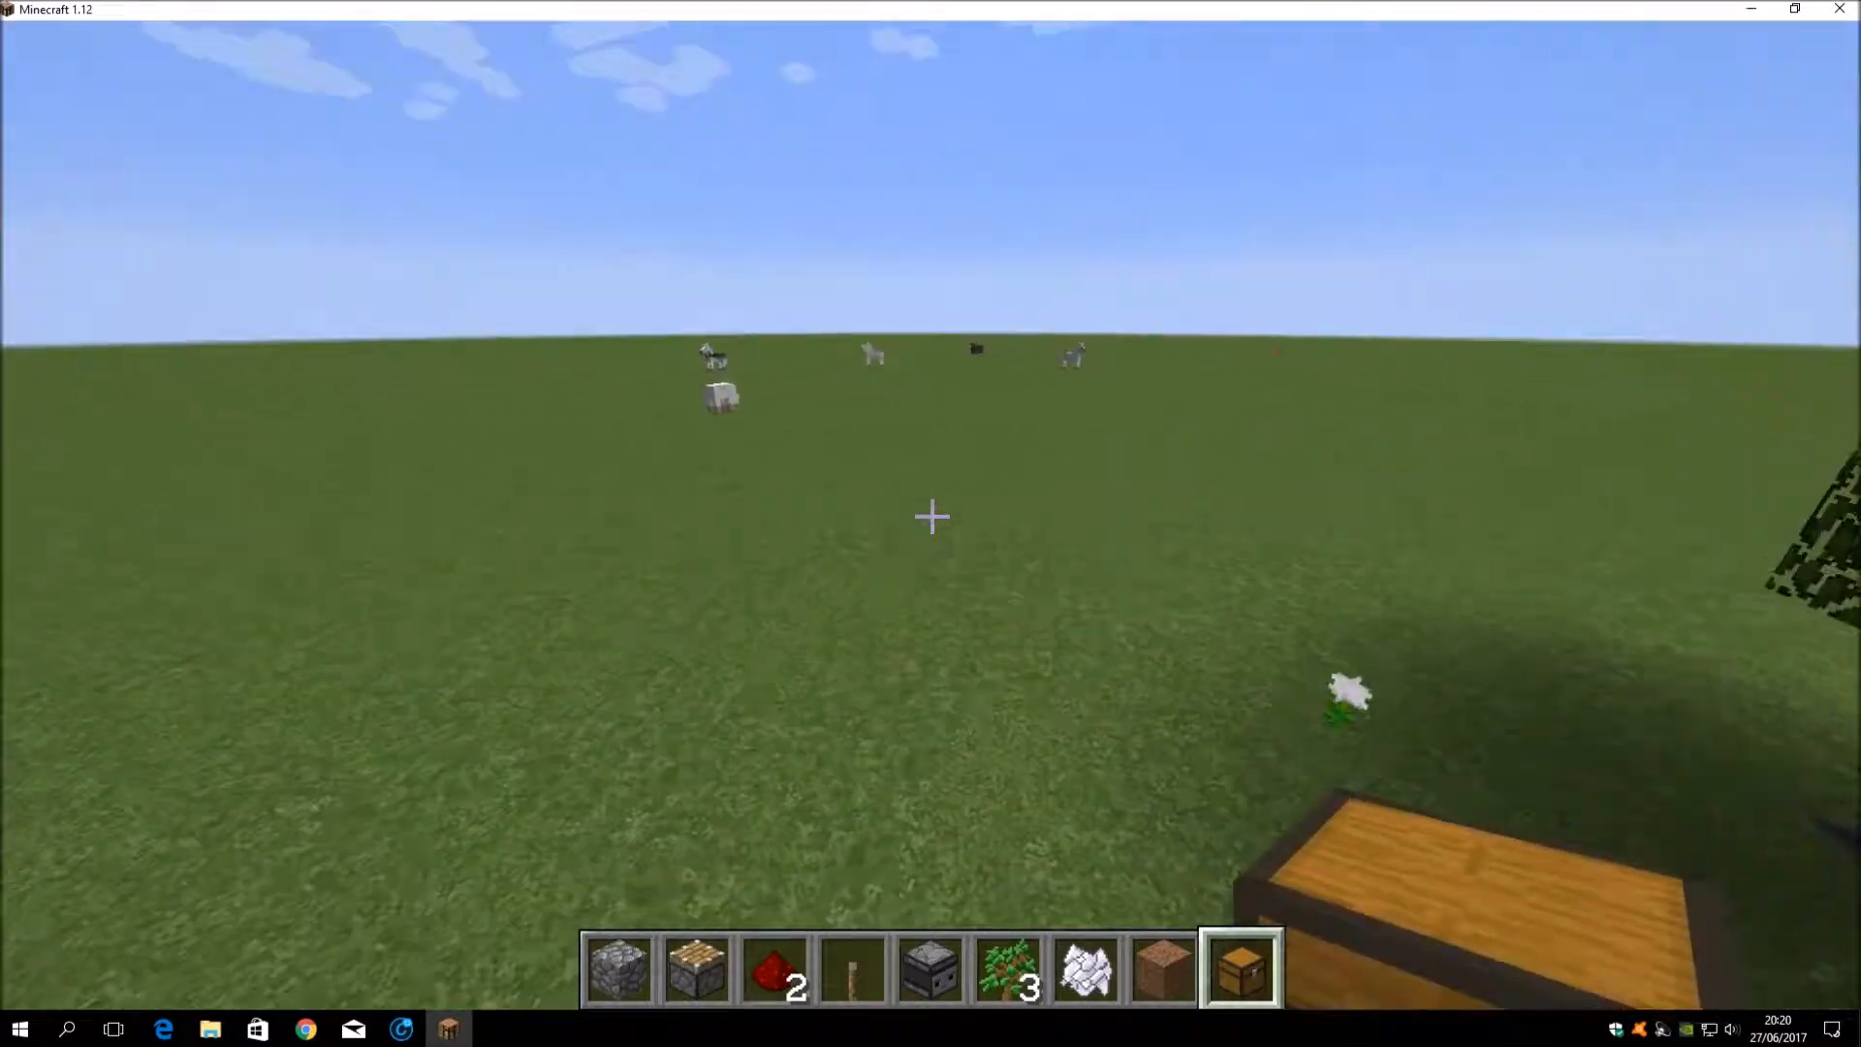